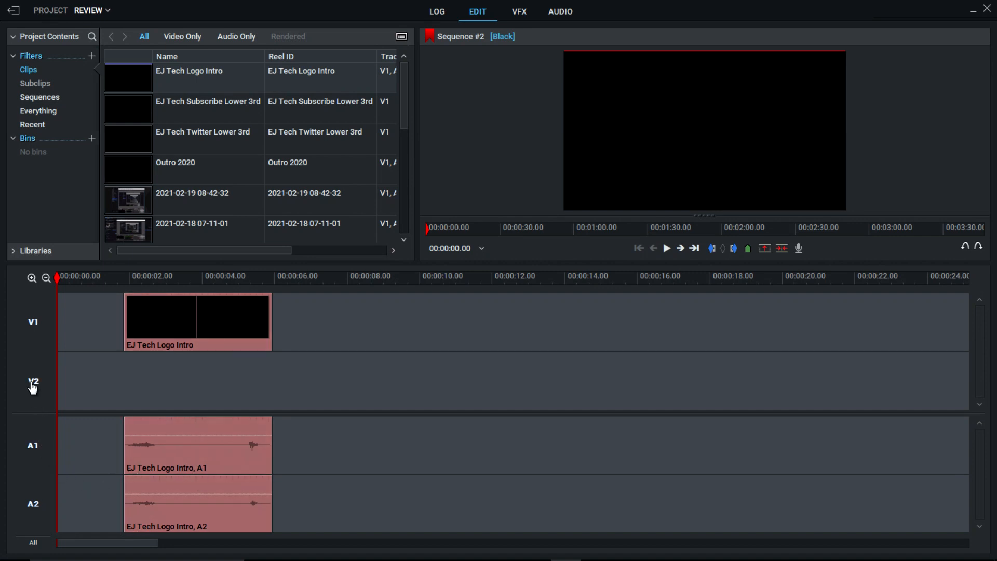
# Remove the logo intro segment from Sequence #2 via its context menu
pyautogui.rightClick(198, 317)
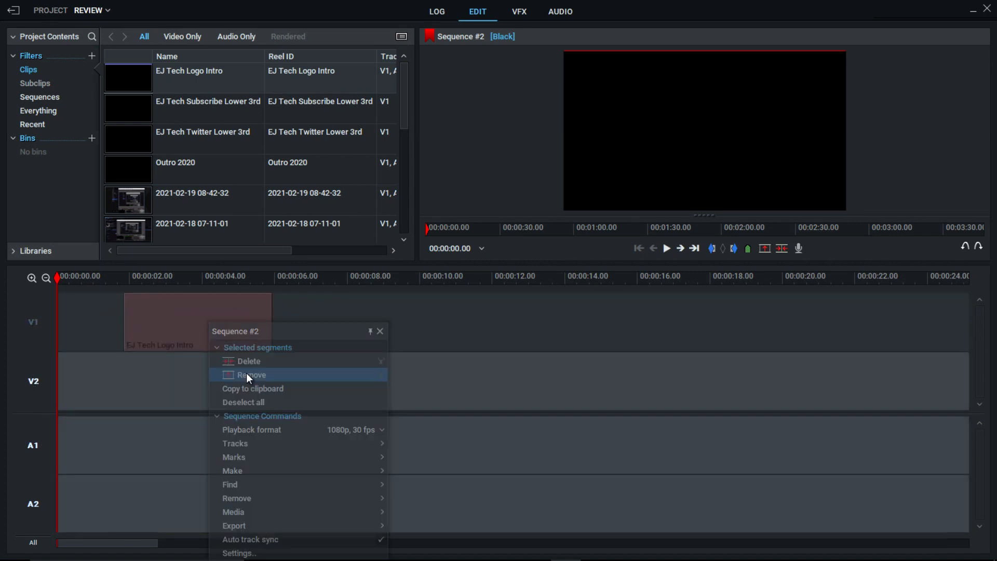
pyautogui.click(251, 375)
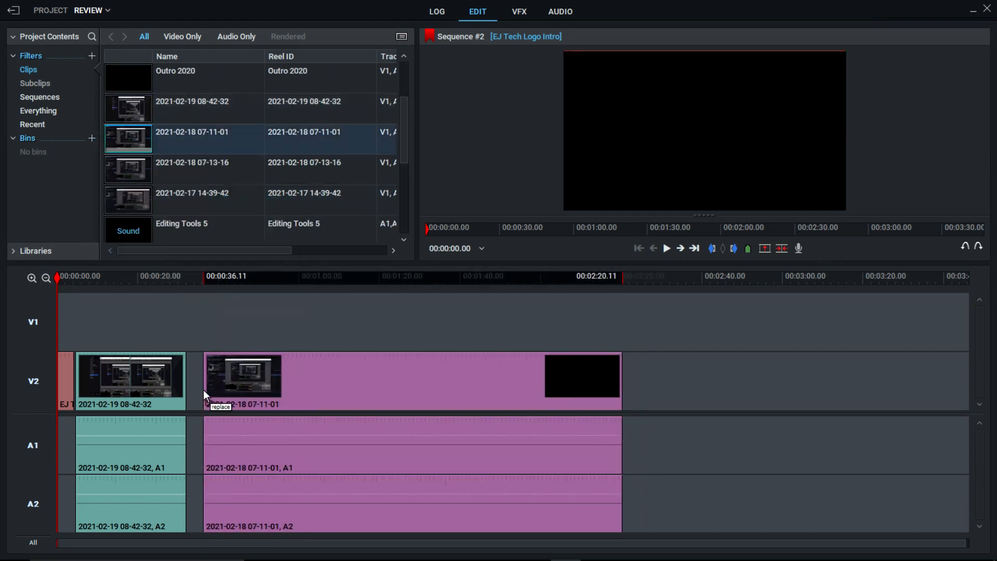
pyautogui.click(191, 170)
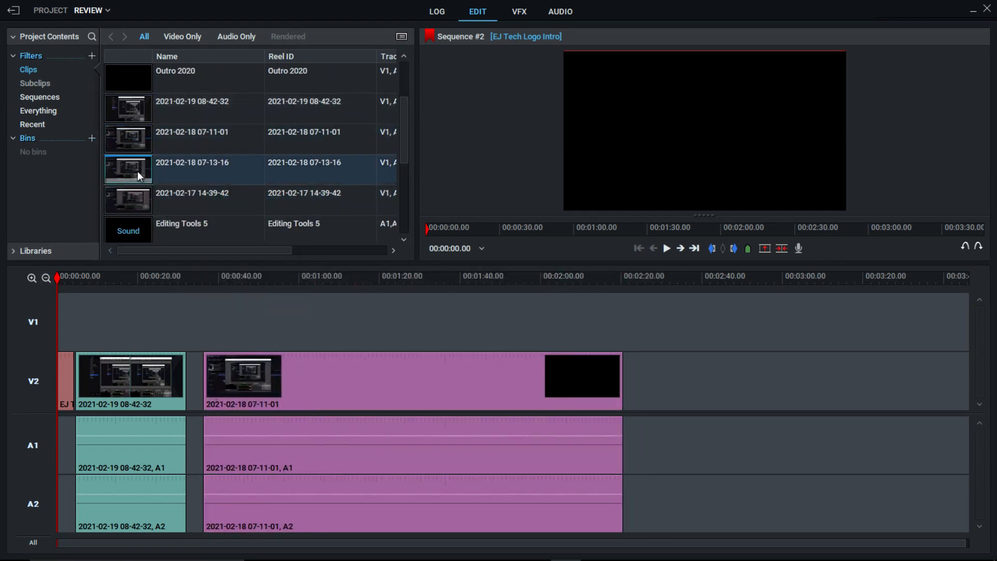
pyautogui.moveTo(128, 169); pyautogui.dragTo(761, 382)
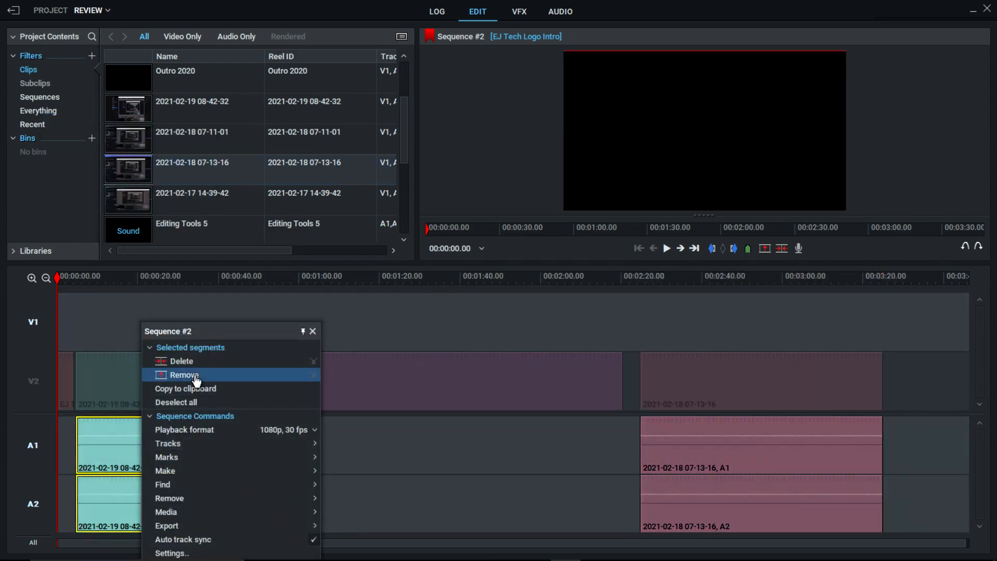
pyautogui.click(185, 375)
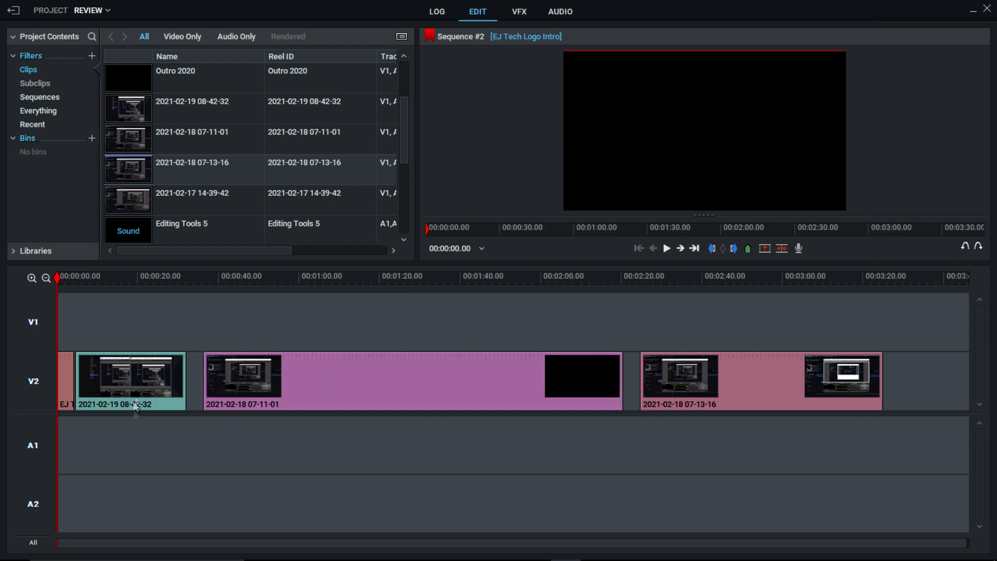
pyautogui.click(130, 380)
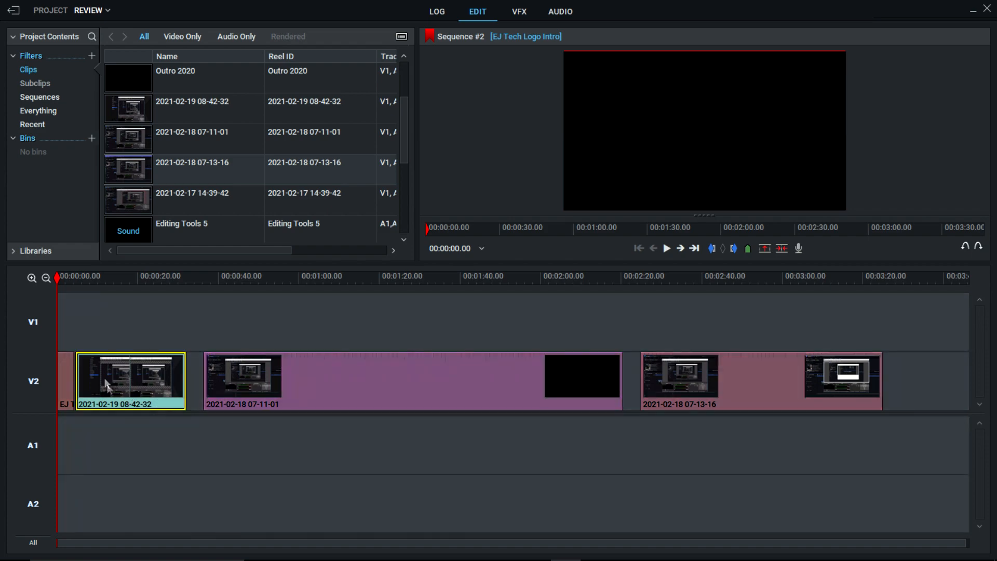
pyautogui.rightClick(105, 381)
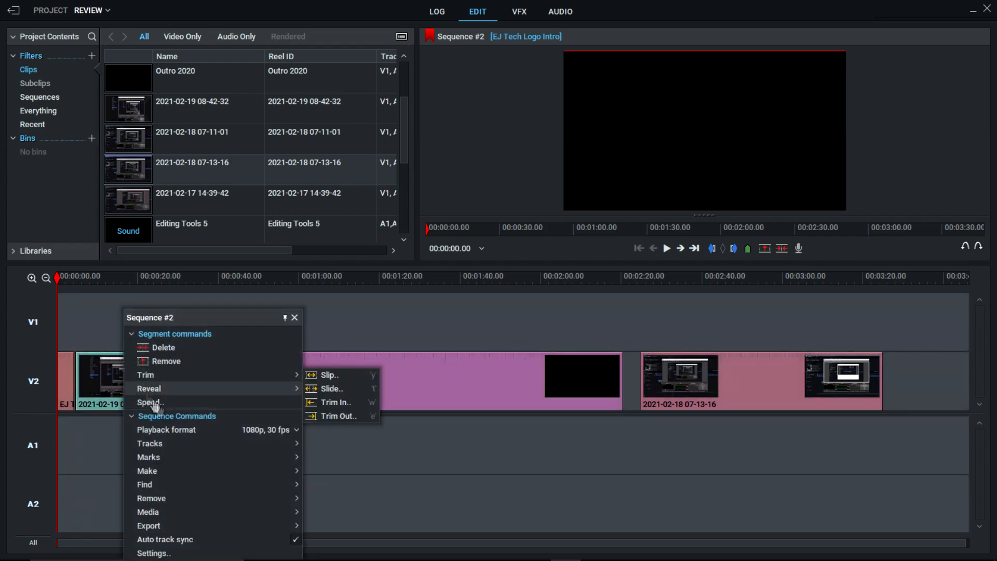
pyautogui.click(150, 403)
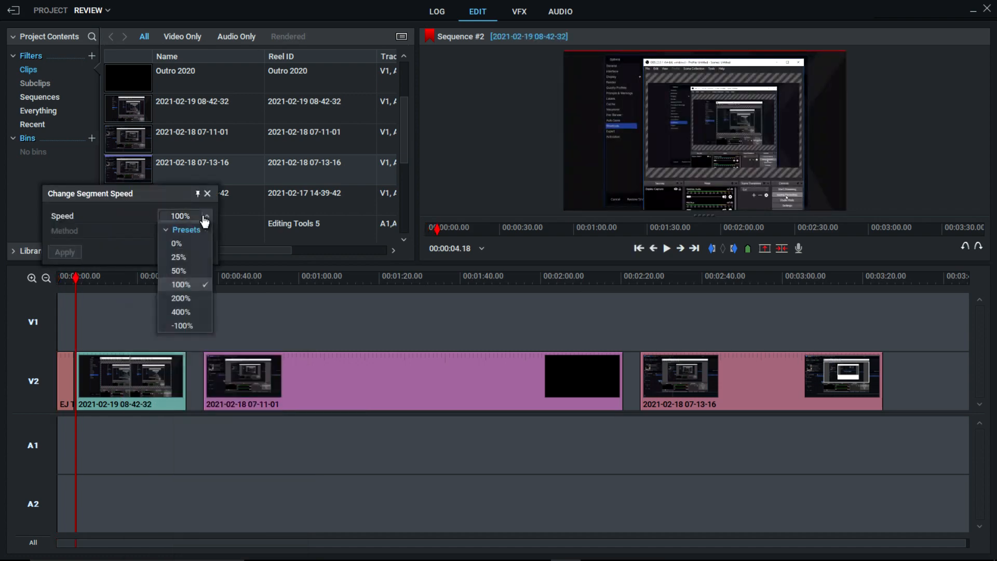
pyautogui.moveTo(186, 302)
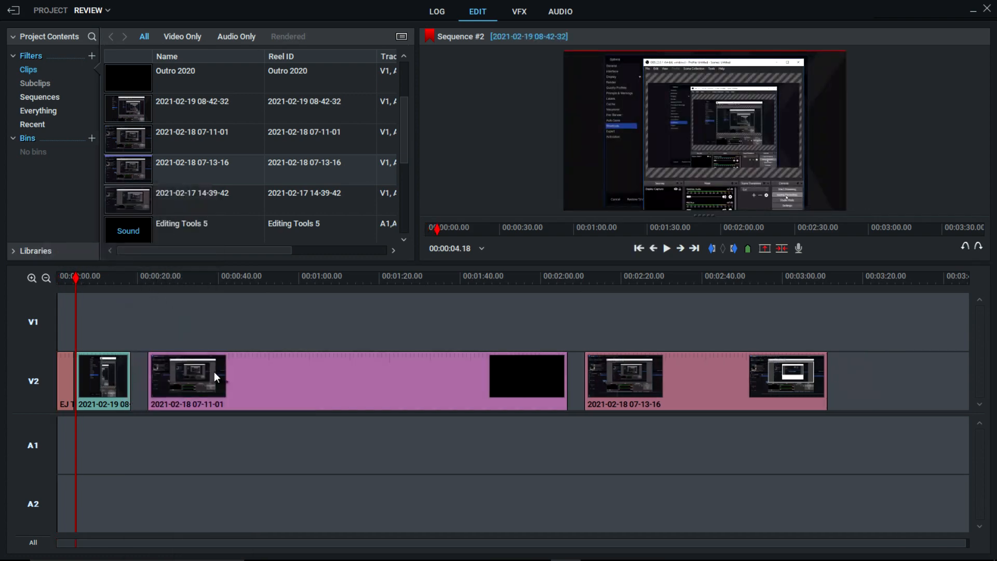
pyautogui.rightClick(212, 376)
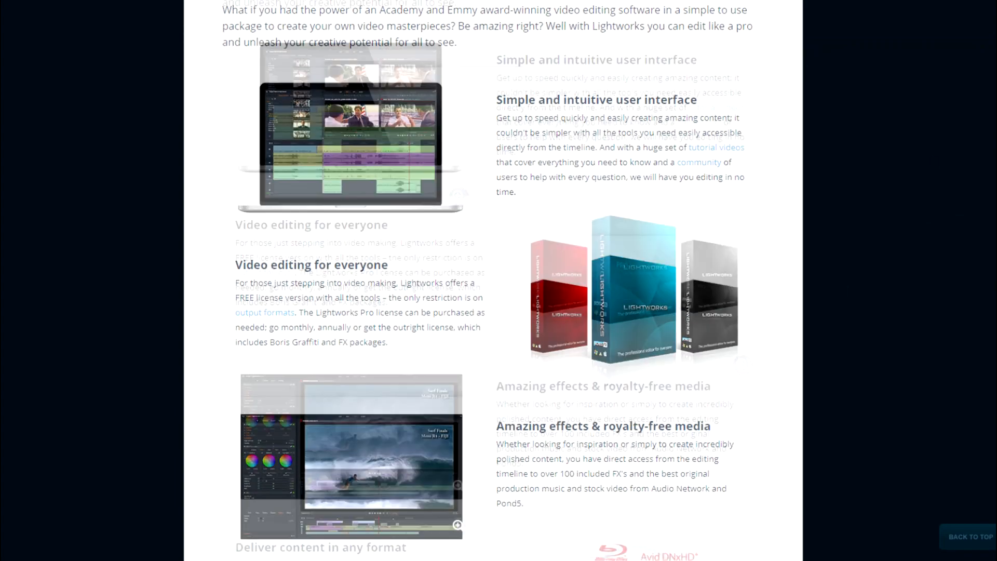
# View the Lightworks downloads page, then the Lightworks Pro pricing in the Shop
pyautogui.scroll(-3)
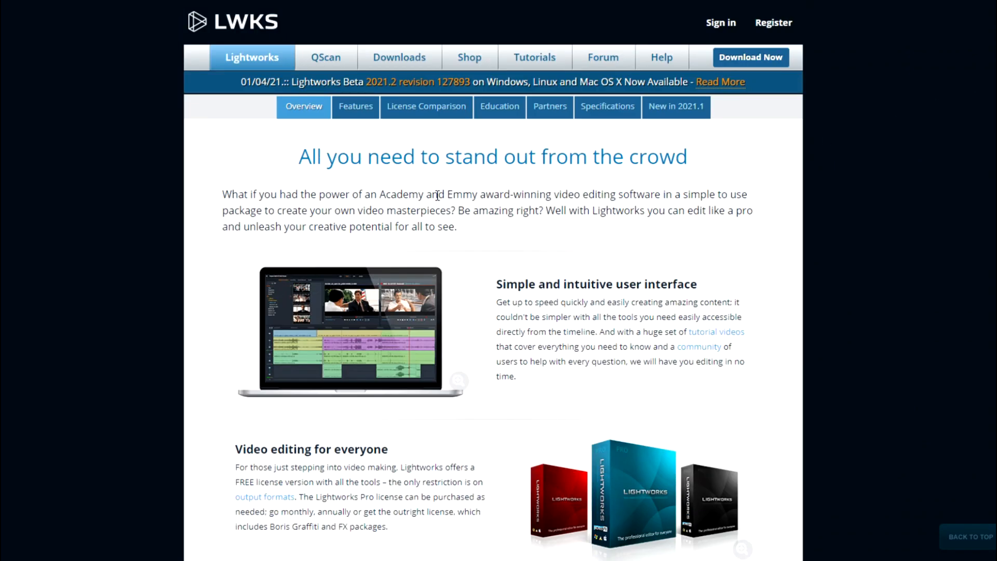
pyautogui.click(398, 58)
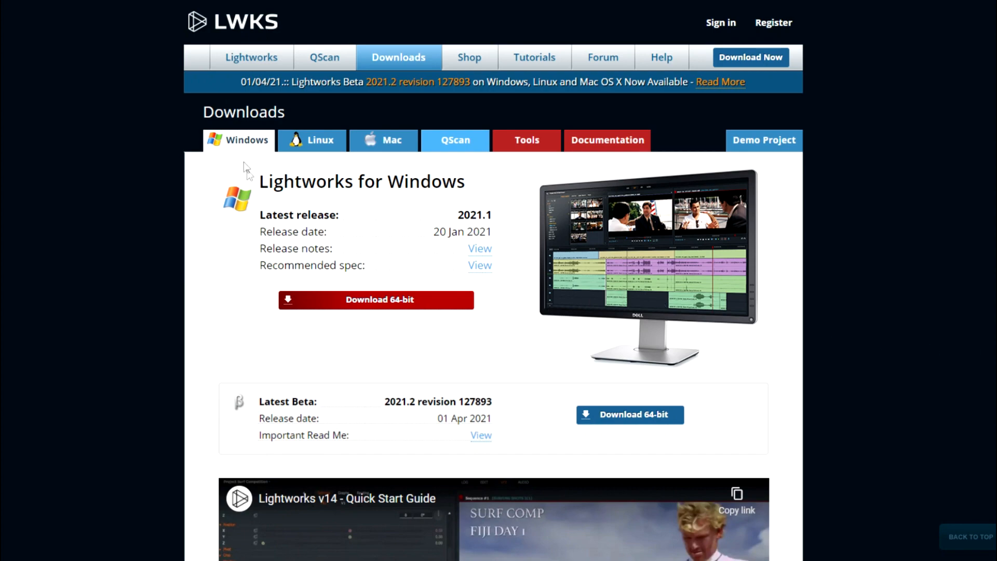
pyautogui.click(383, 141)
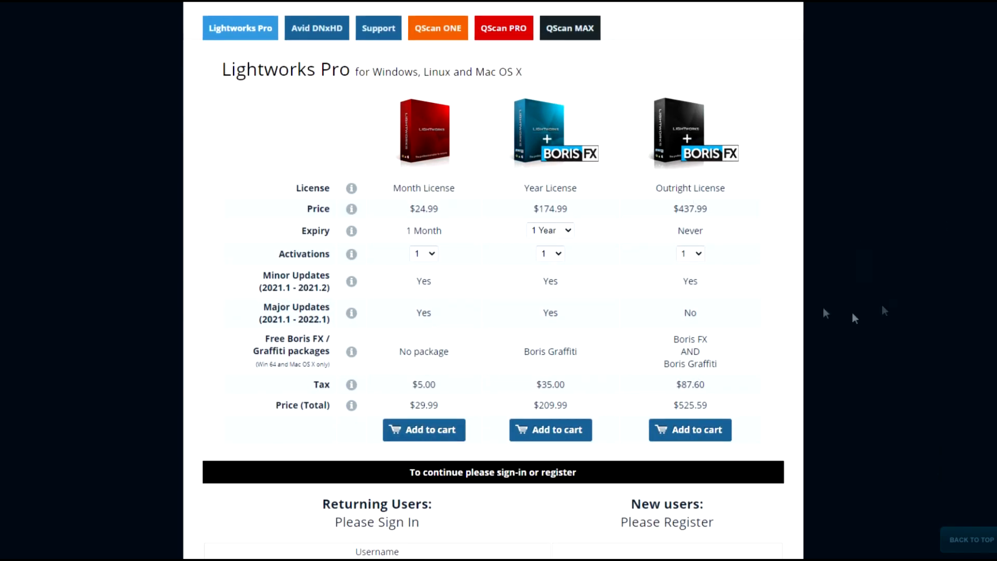
pyautogui.scroll(3)
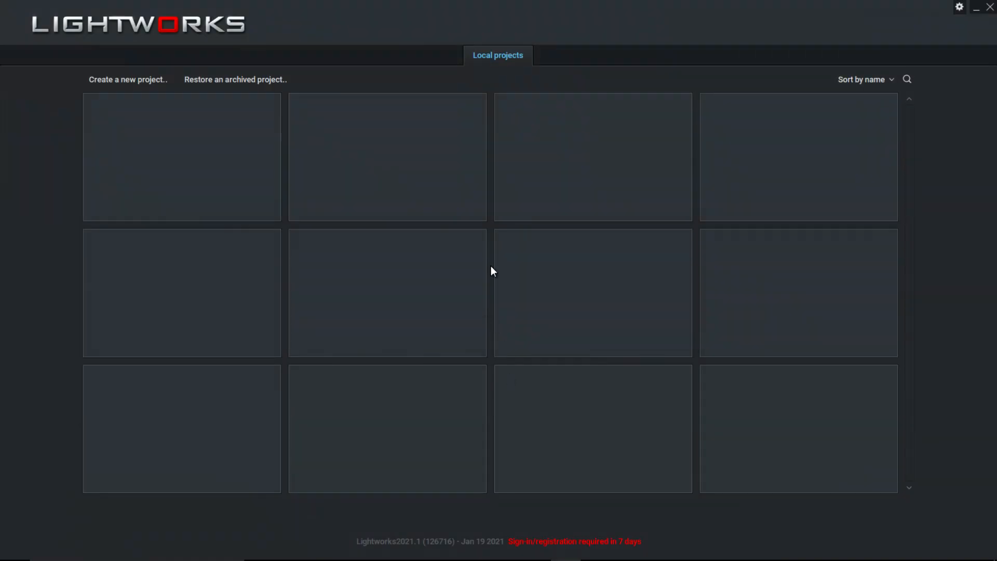
pyautogui.moveTo(549, 545)
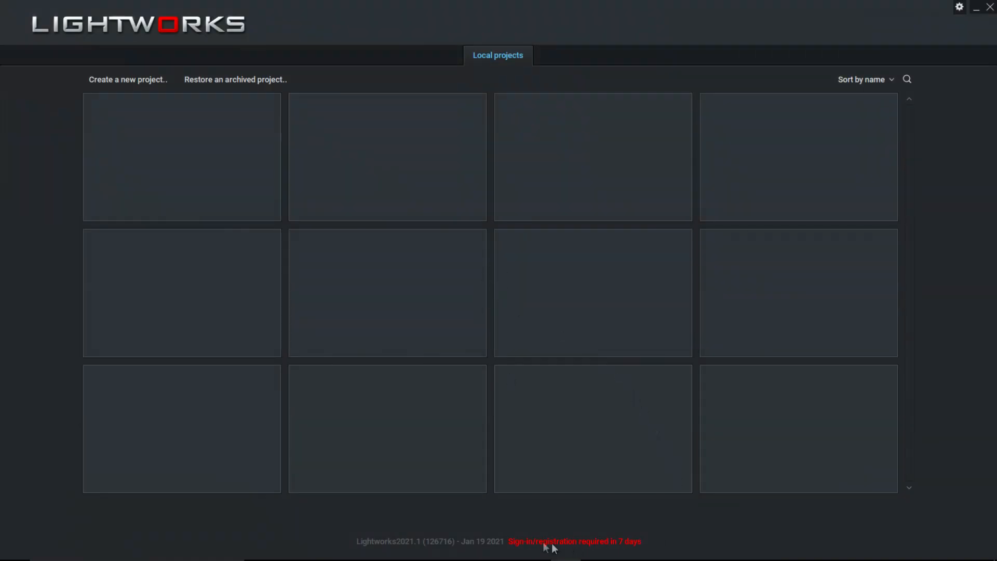
pyautogui.moveTo(965, 13)
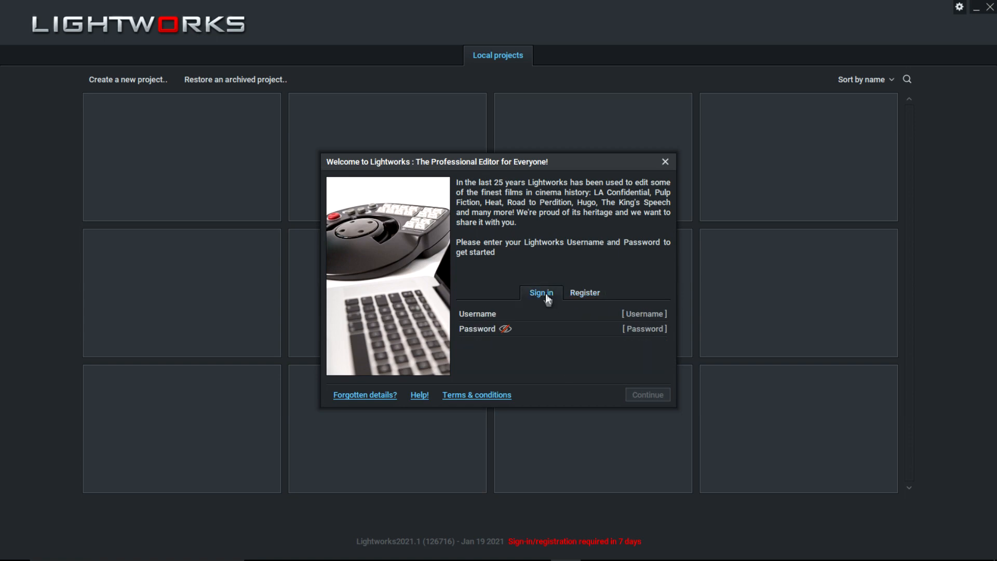
# Dismiss the welcome sign-in and create a new project named REVIEW
pyautogui.click(665, 161)
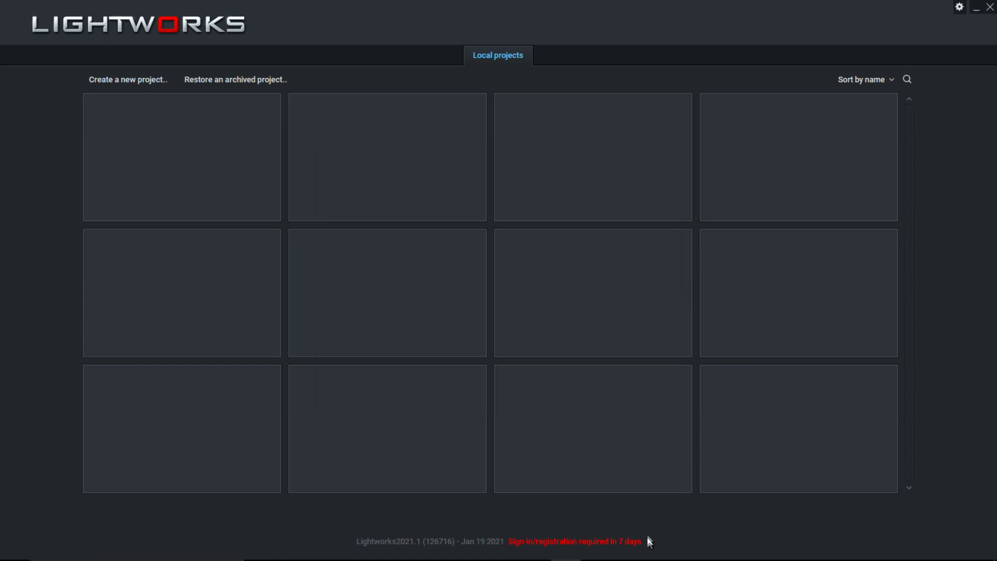
pyautogui.moveTo(503, 308)
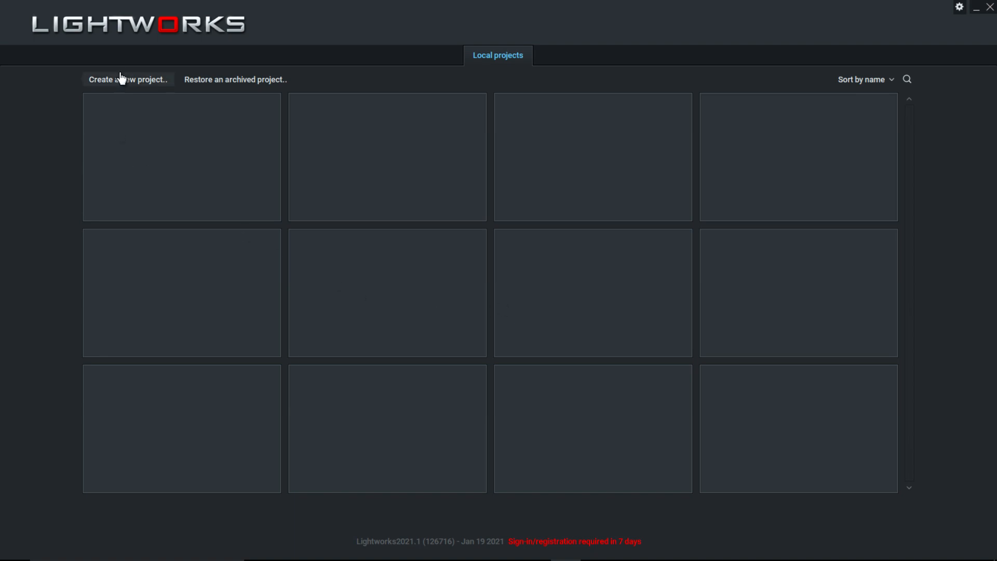
pyautogui.click(127, 79)
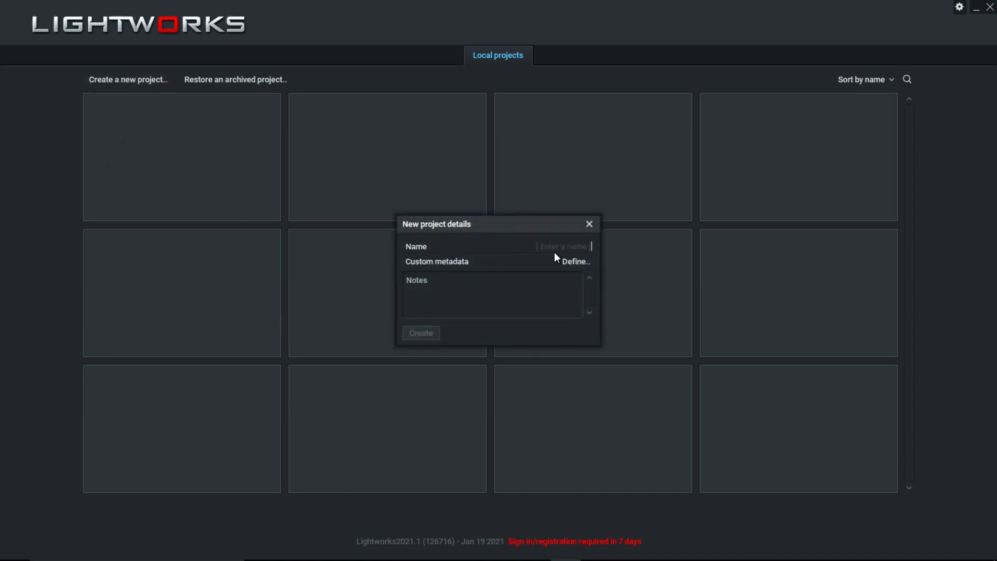
pyautogui.write('REVIE')
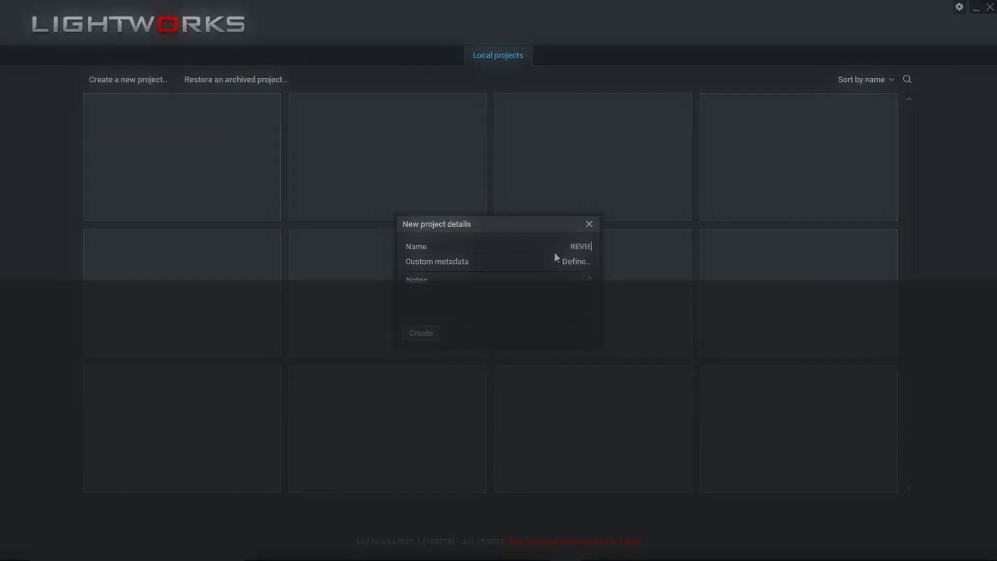
pyautogui.click(420, 332)
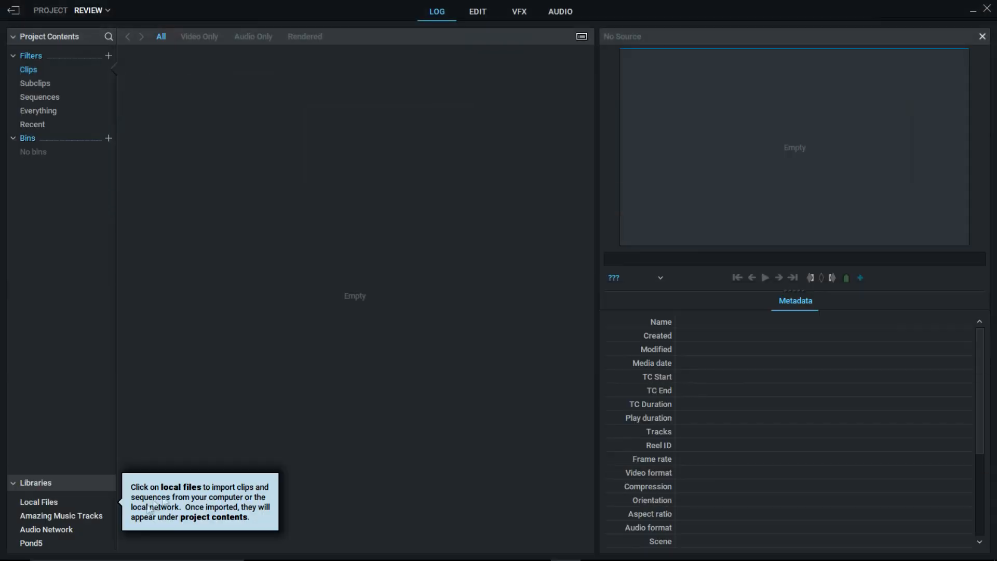
# Browse the log workspace's local files, Pond5 library and project clips lists
pyautogui.click(38, 502)
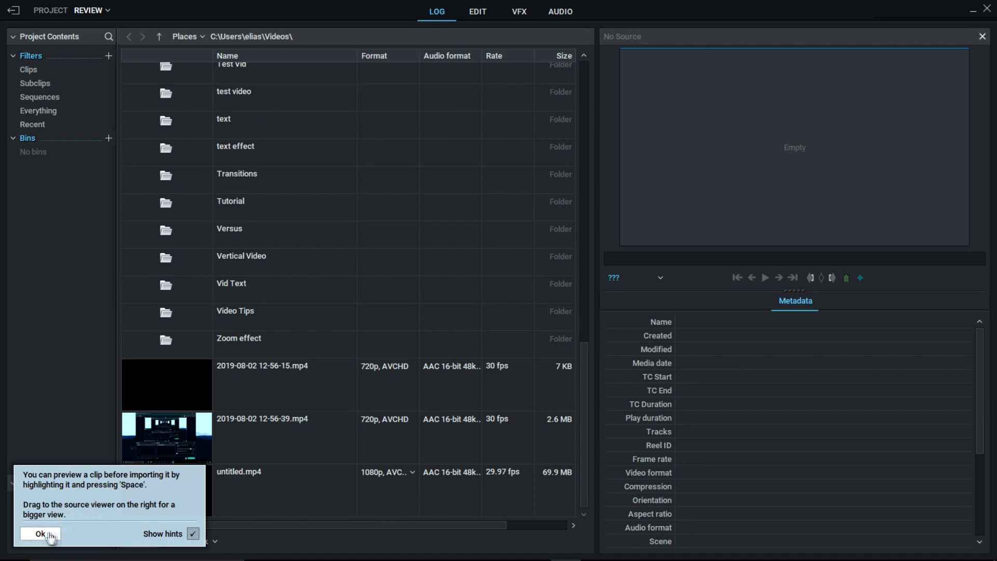
pyautogui.click(41, 534)
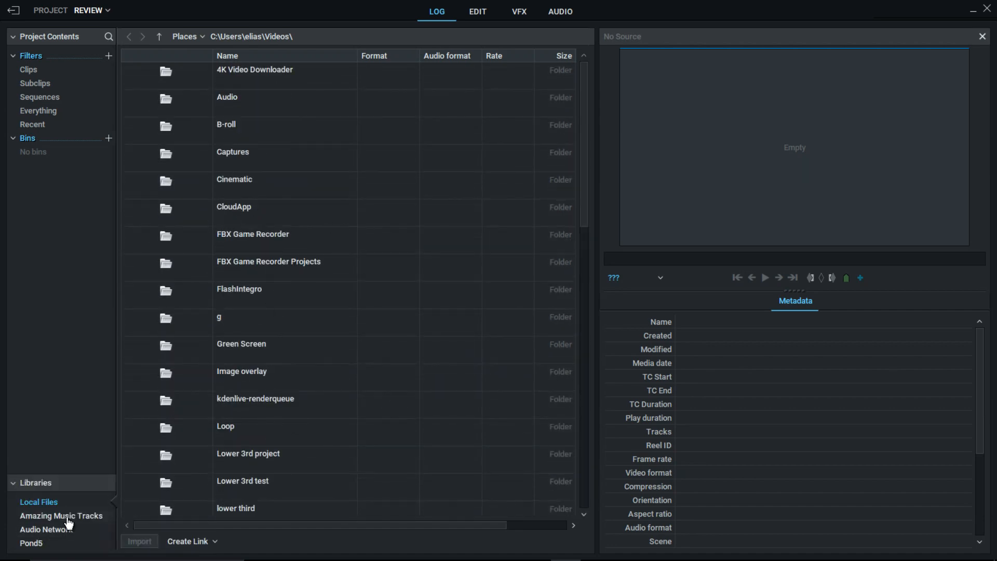
pyautogui.click(30, 542)
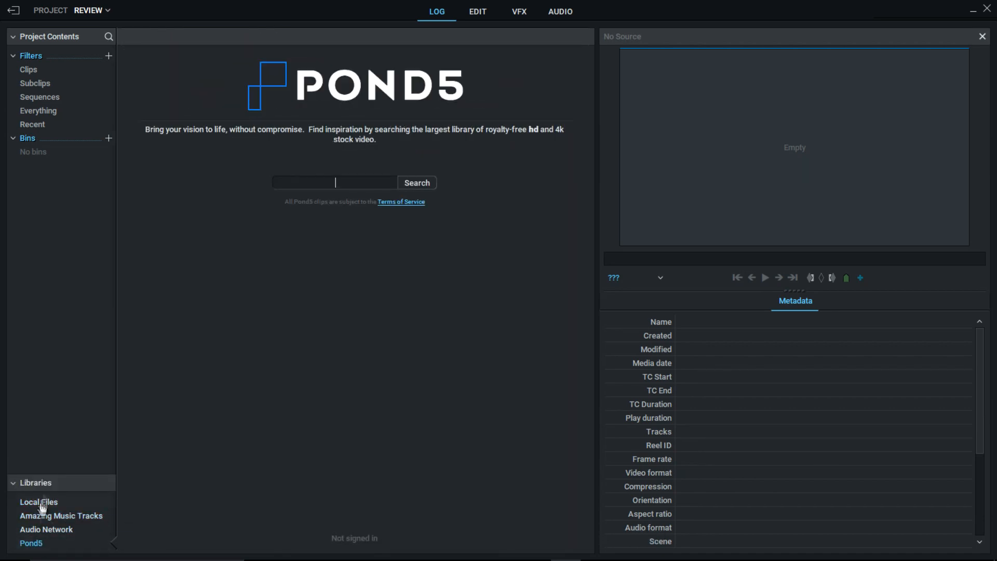
pyautogui.click(29, 70)
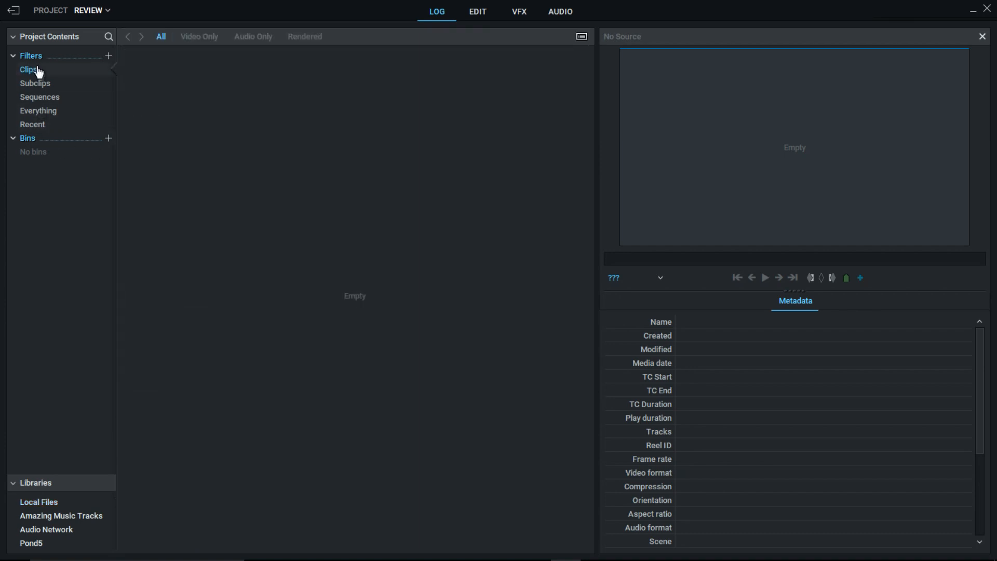
pyautogui.click(39, 111)
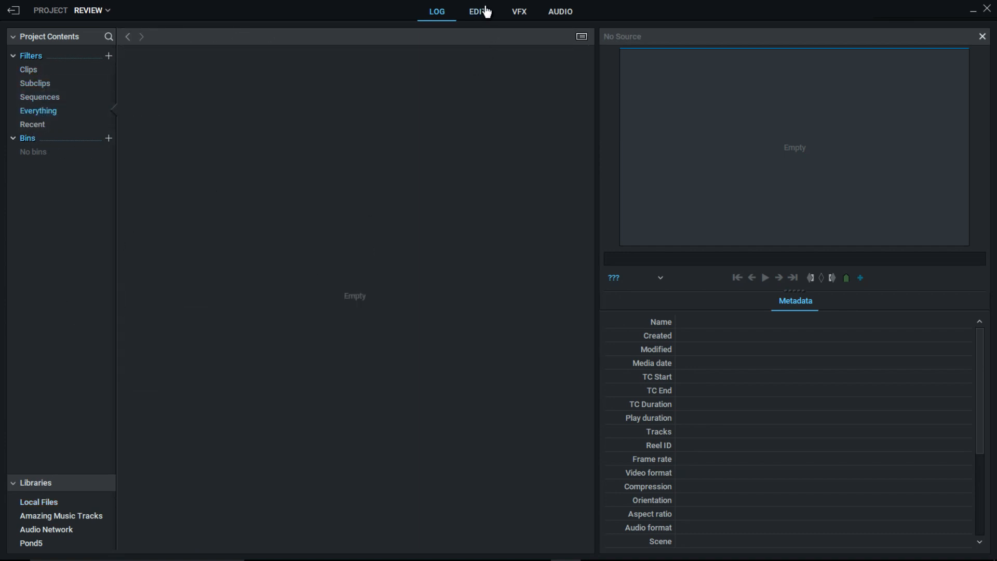
# Visit the edit, effects and audio workspaces, then return to editing
pyautogui.click(477, 11)
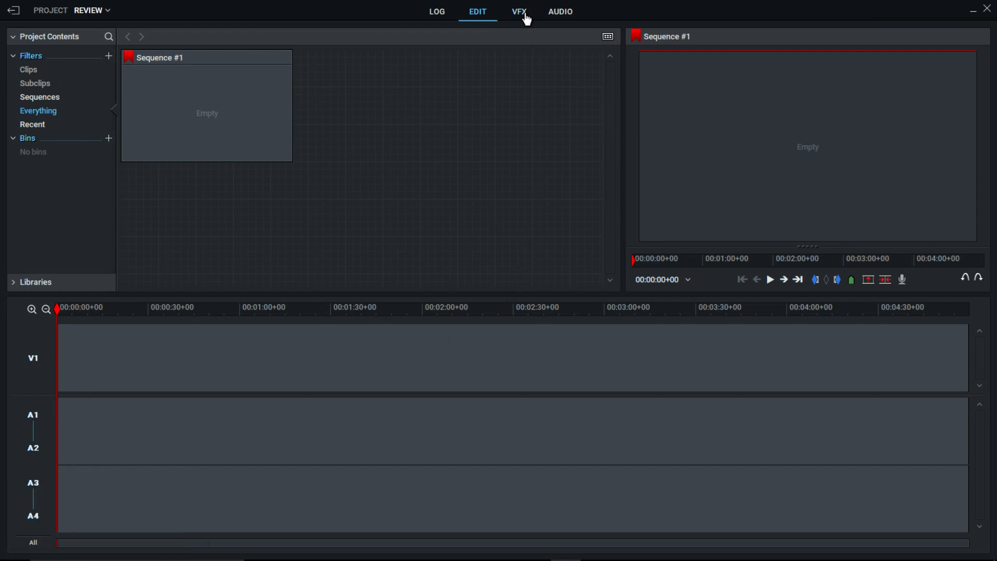
pyautogui.click(519, 11)
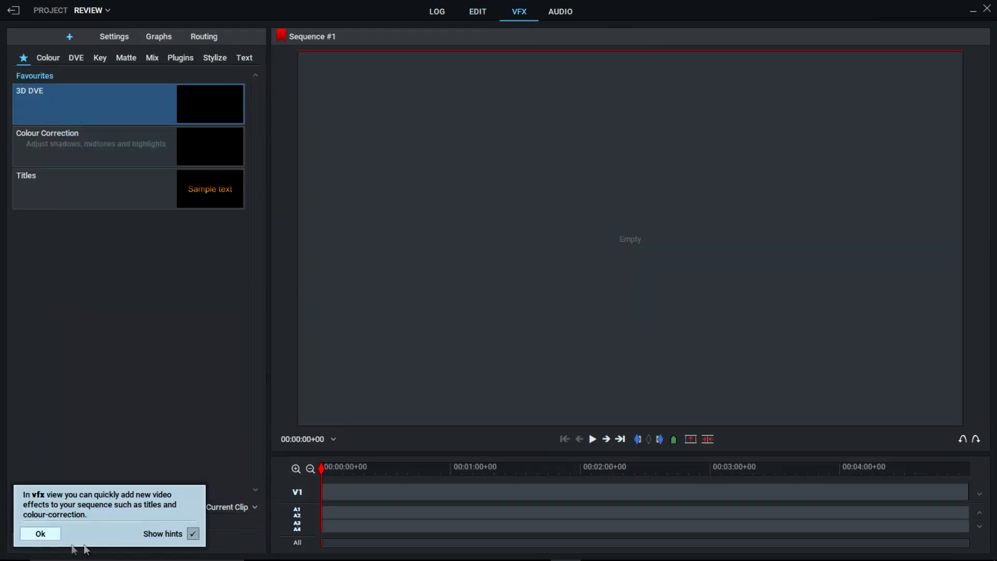
pyautogui.click(560, 10)
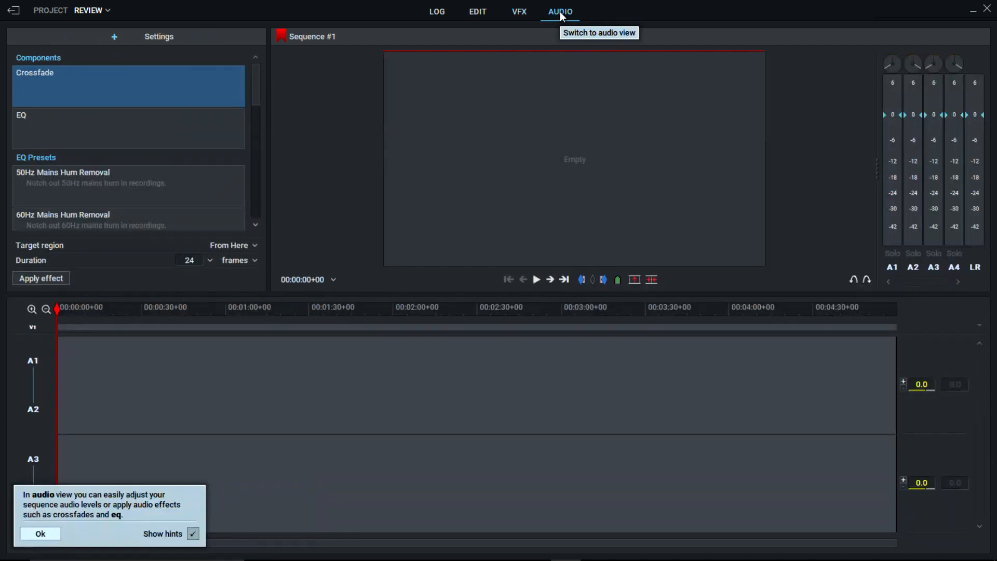
pyautogui.click(39, 533)
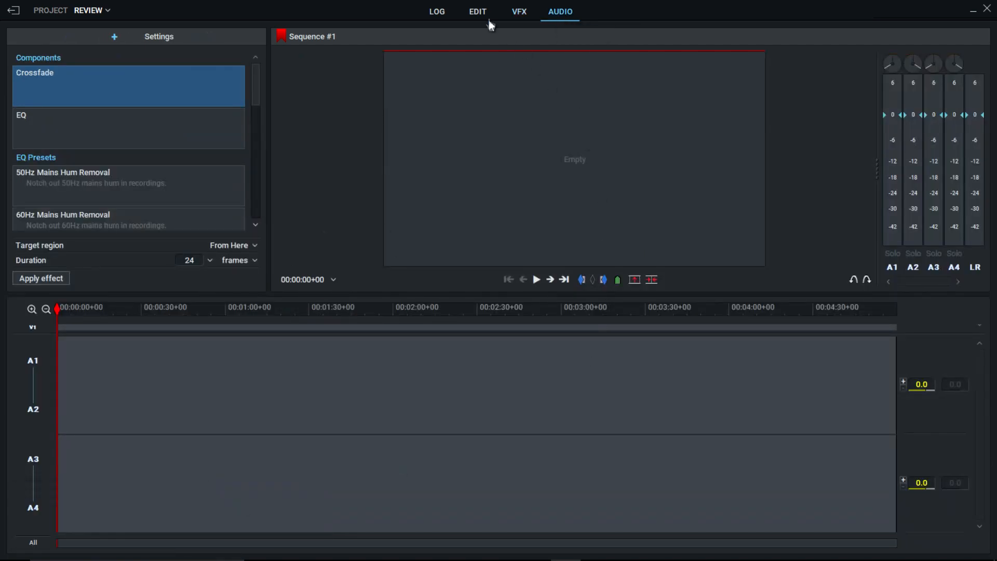
pyautogui.click(477, 11)
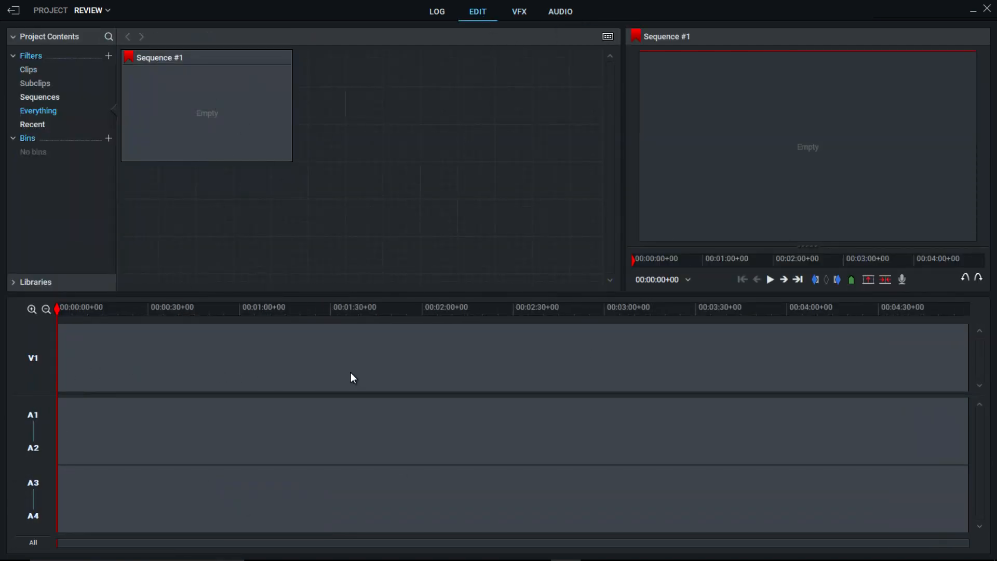
pyautogui.moveTo(620, 195); pyautogui.dragTo(423, 195)
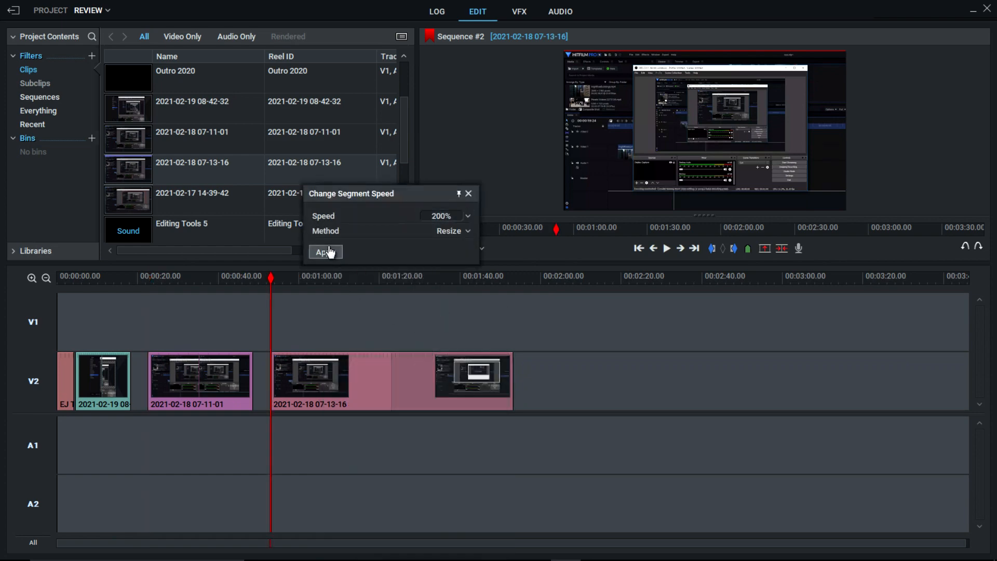
pyautogui.click(325, 252)
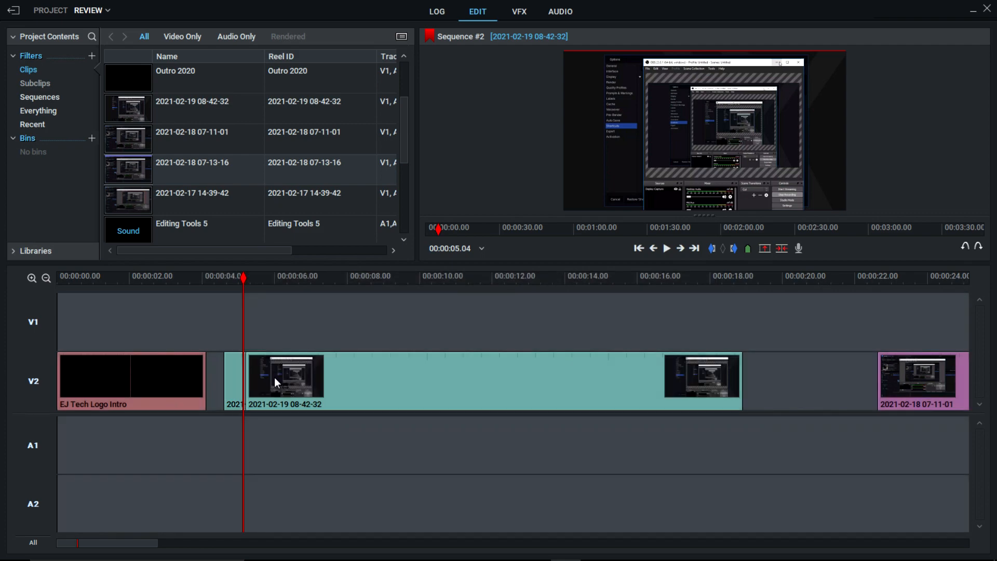
pyautogui.rightClick(277, 382)
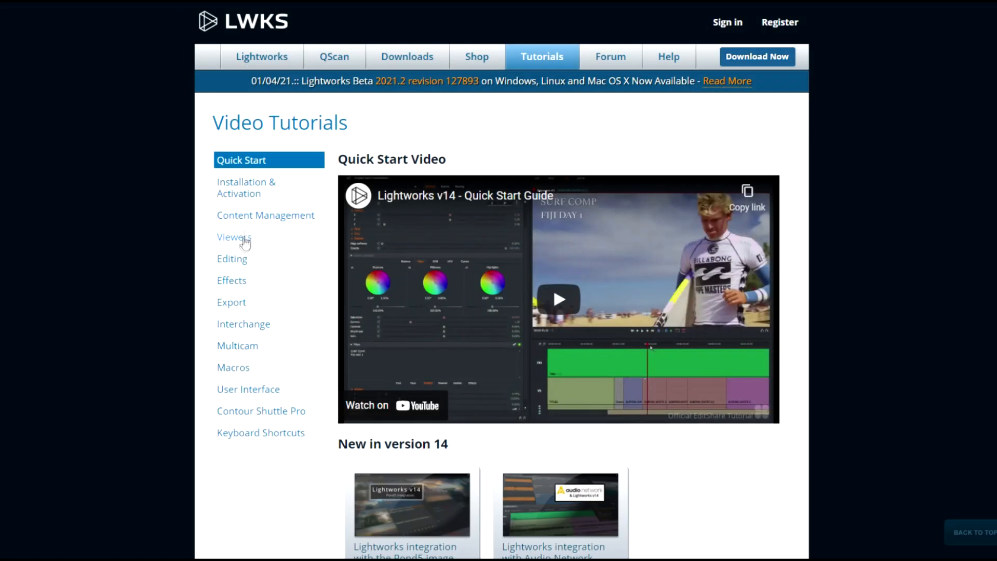
pyautogui.moveTo(233, 439)
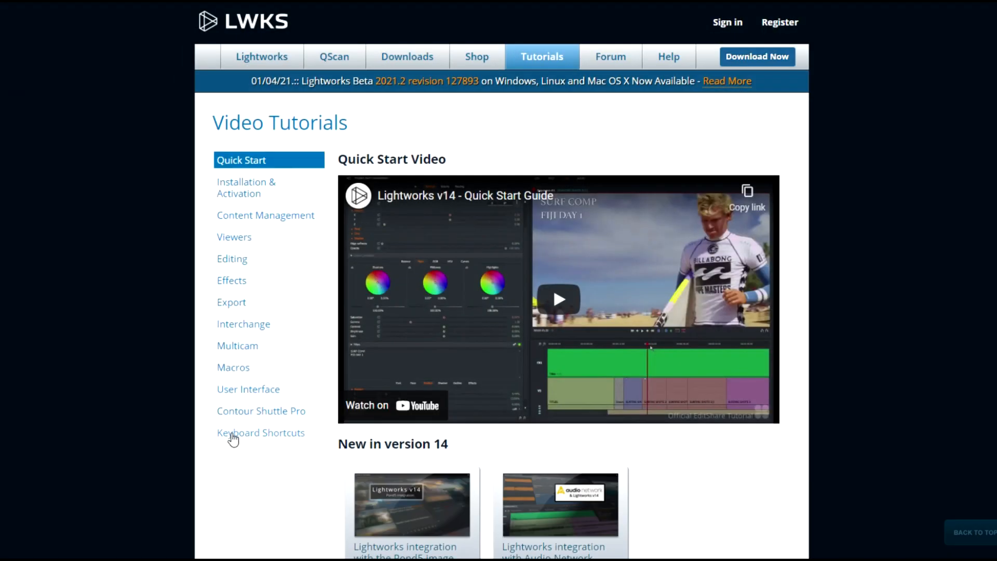
# Scroll through the Video Tutorials topic list on lwks.com
pyautogui.scroll(-3)
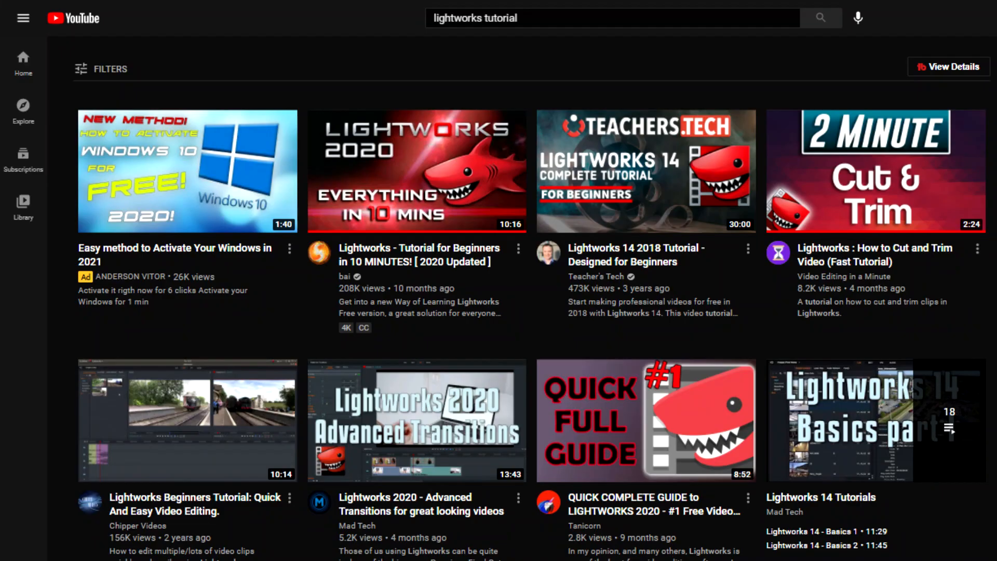
# Scroll down the YouTube results for 'lightworks tutorial'
pyautogui.scroll(-3)
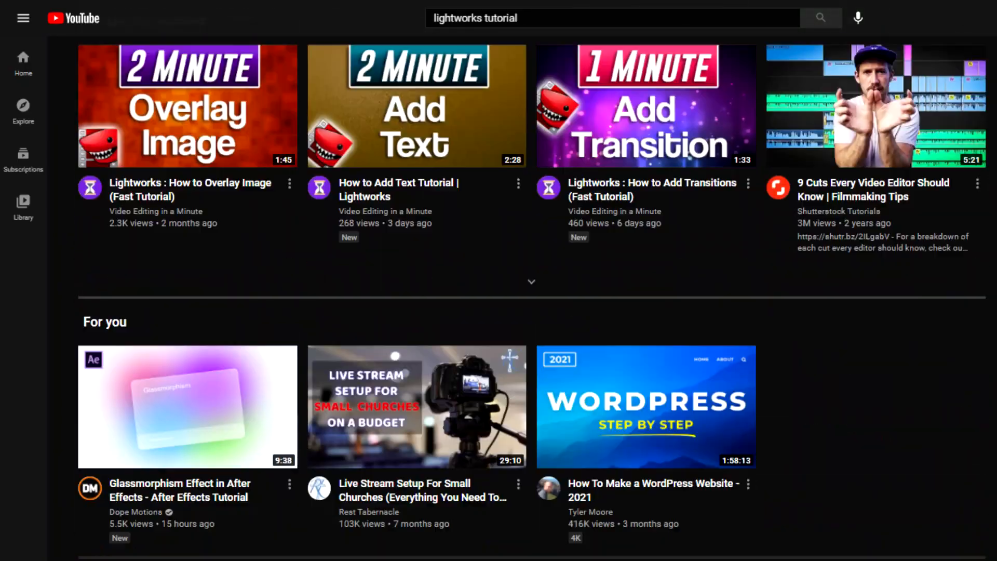
pyautogui.scroll(-3)
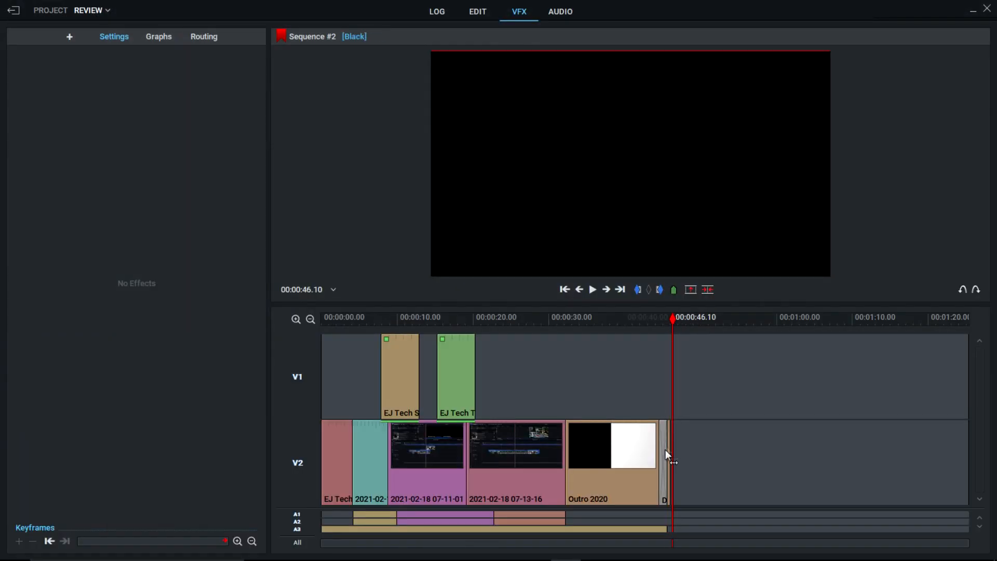
# Drag the Blur effect from the Stylize plugins onto a clip
pyautogui.click(666, 446)
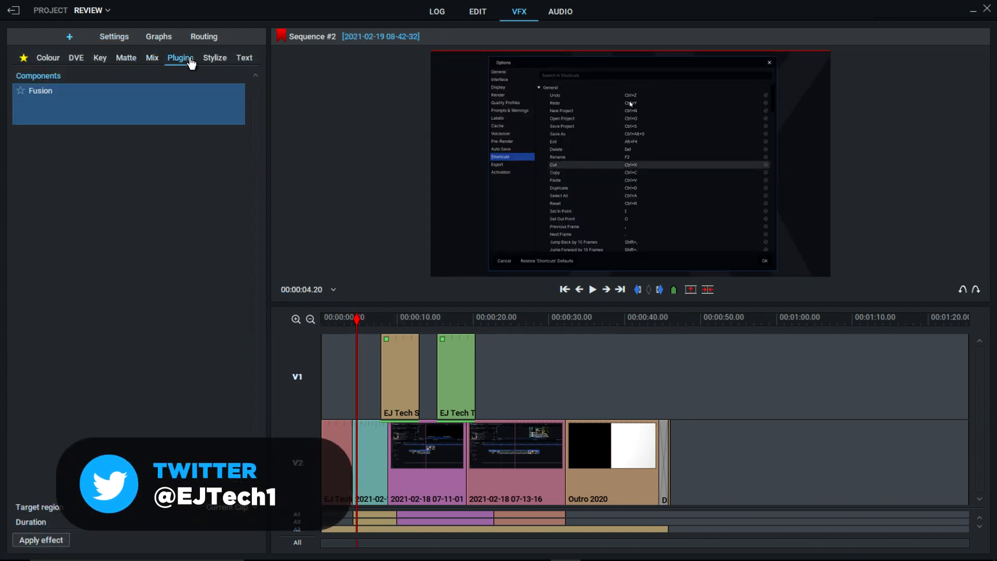
pyautogui.click(215, 57)
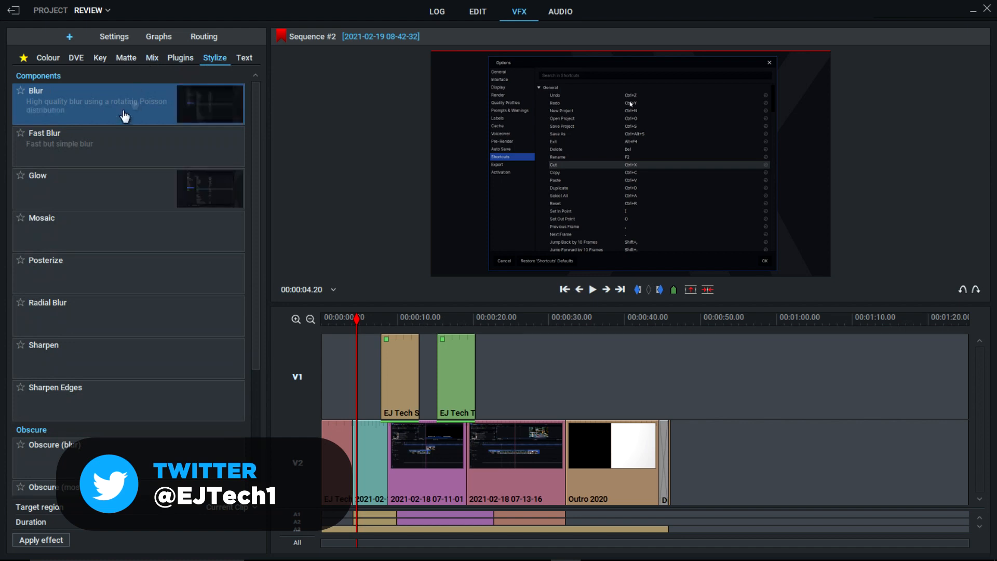
pyautogui.moveTo(114, 109)
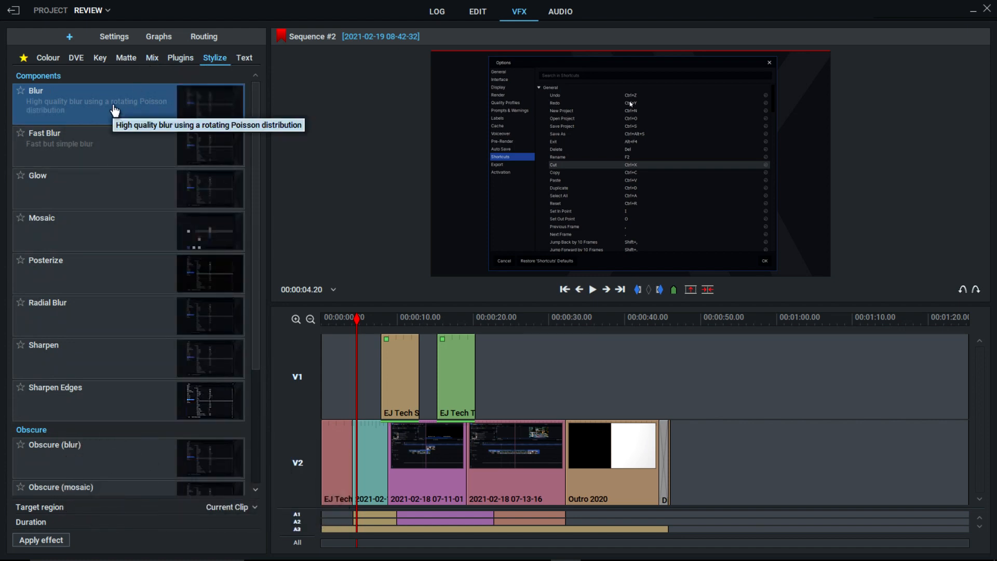
pyautogui.moveTo(96, 102); pyautogui.dragTo(371, 439)
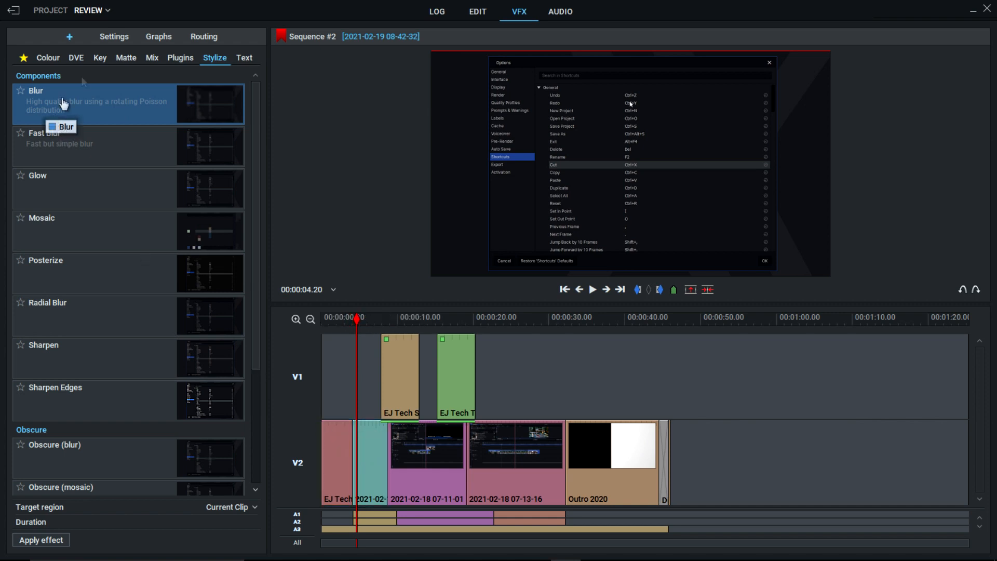
pyautogui.click(152, 58)
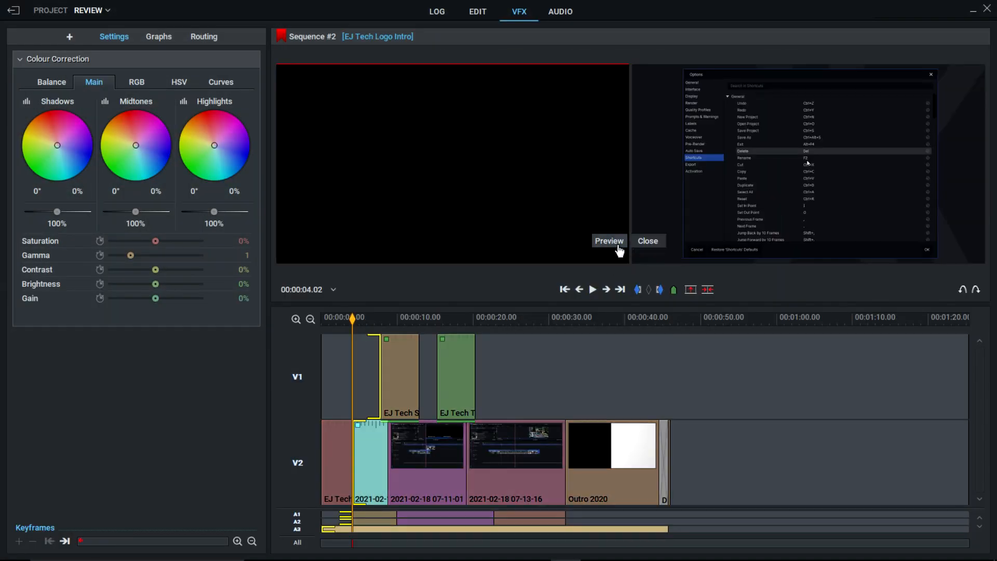
# Preview the colour correction on the logo intro, then remove the effect and close the preview
pyautogui.click(608, 240)
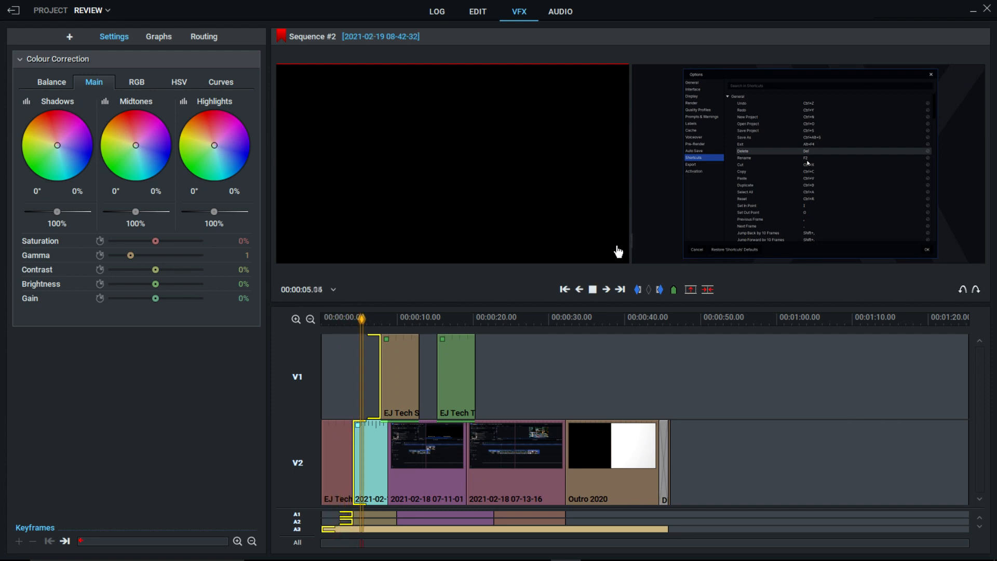
pyautogui.click(591, 290)
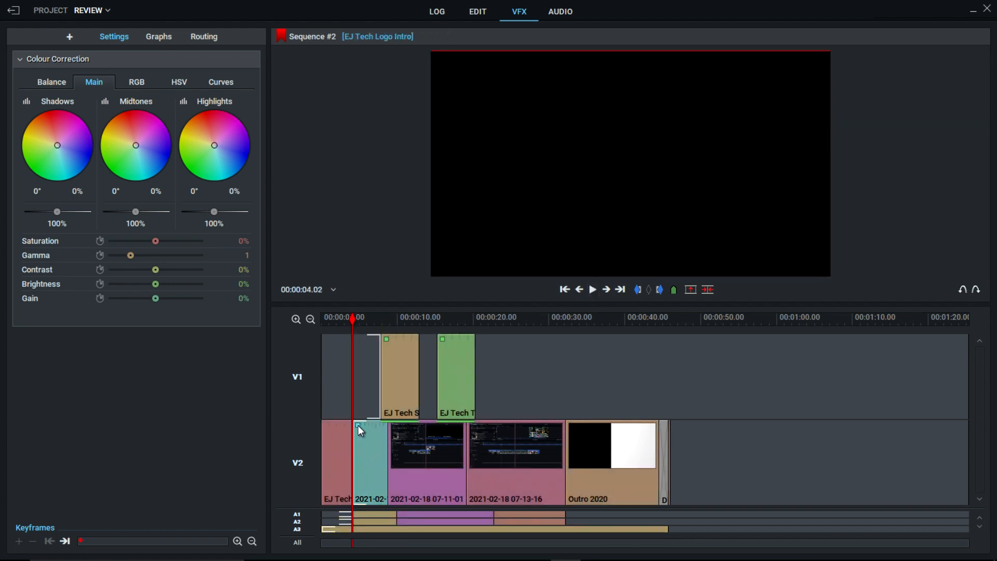
pyautogui.rightClick(358, 429)
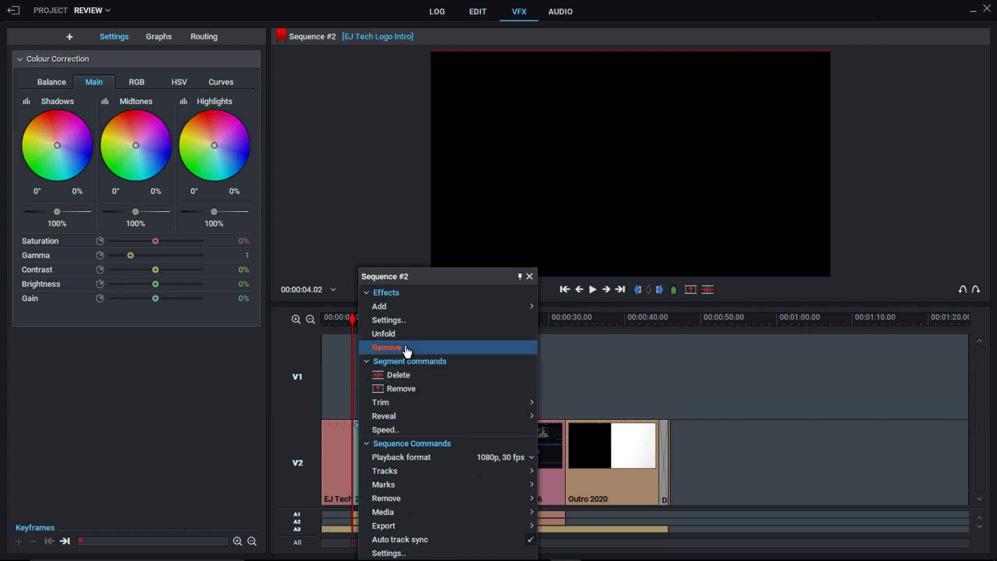
pyautogui.click(387, 347)
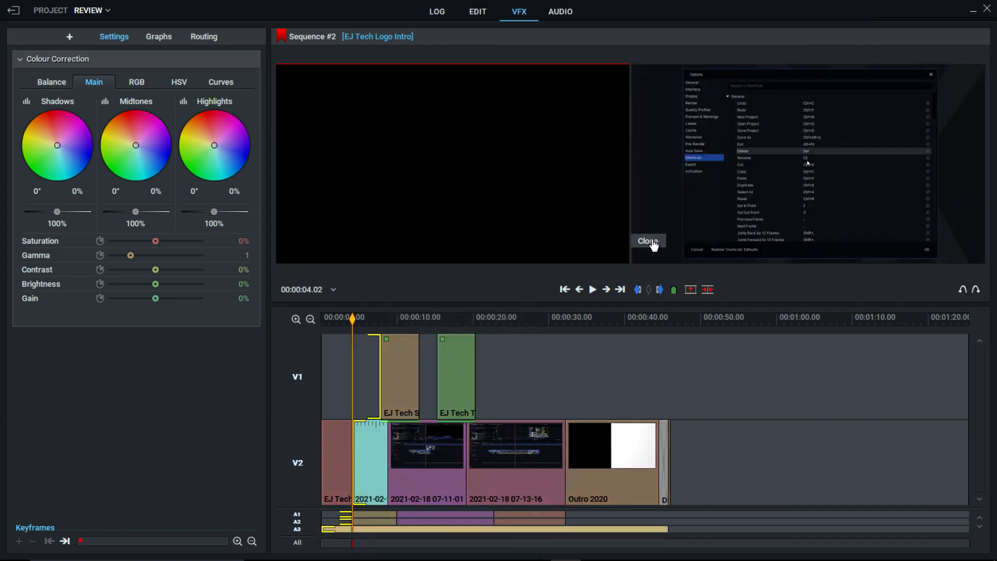
pyautogui.click(70, 37)
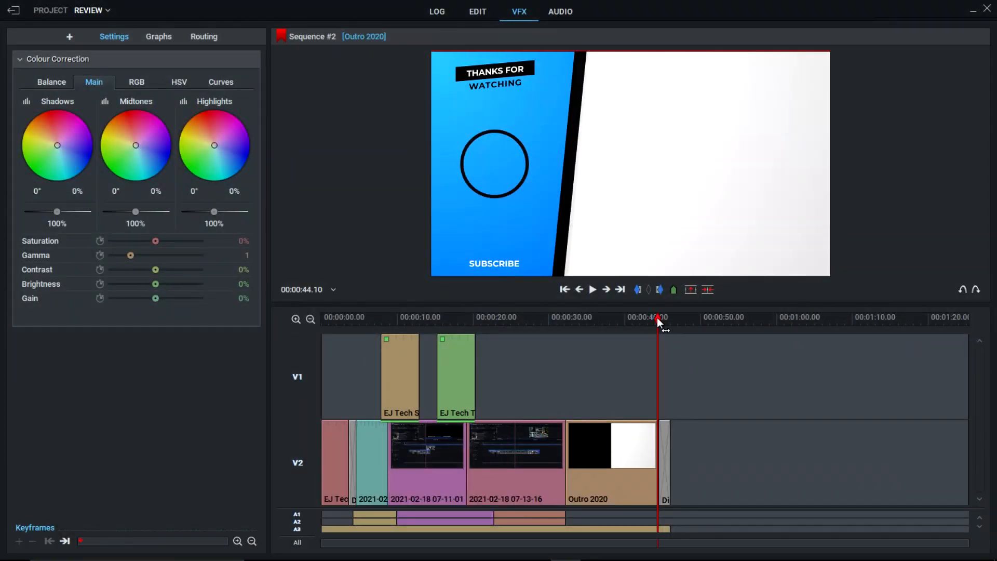
# Return to the Edit workspace and check the REVIEW project's video settings, leaving export options unchosen
pyautogui.click(477, 12)
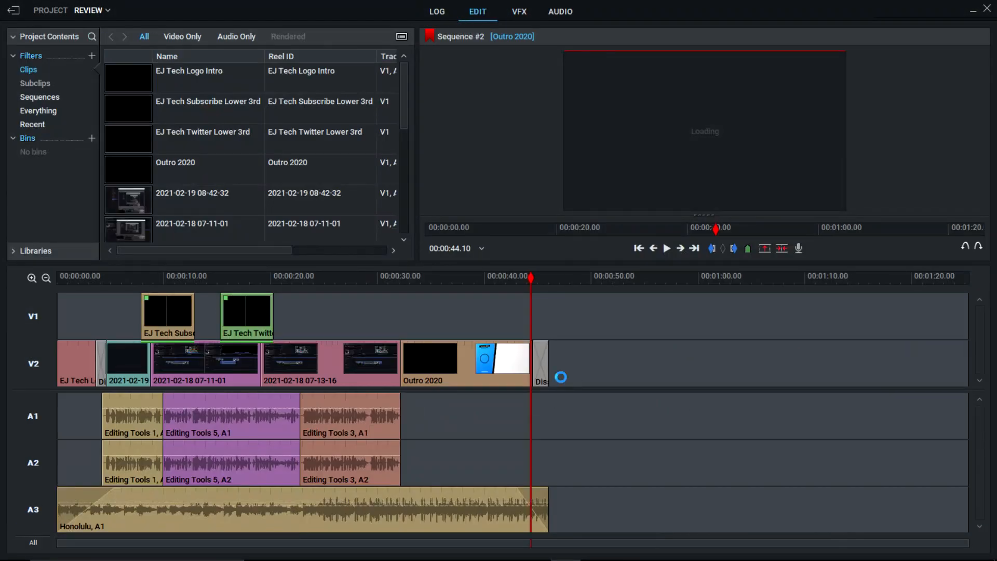
pyautogui.click(76, 279)
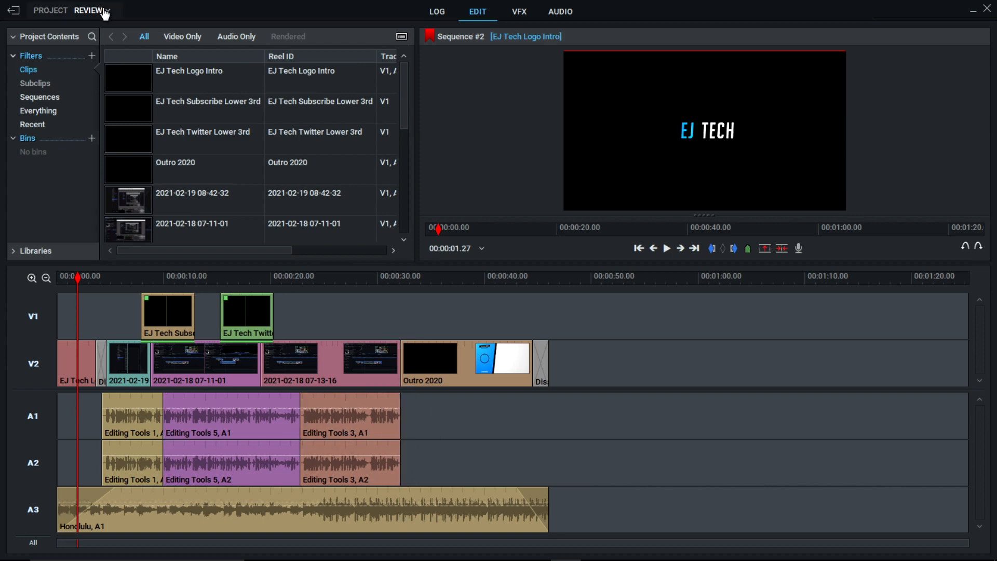
pyautogui.click(89, 11)
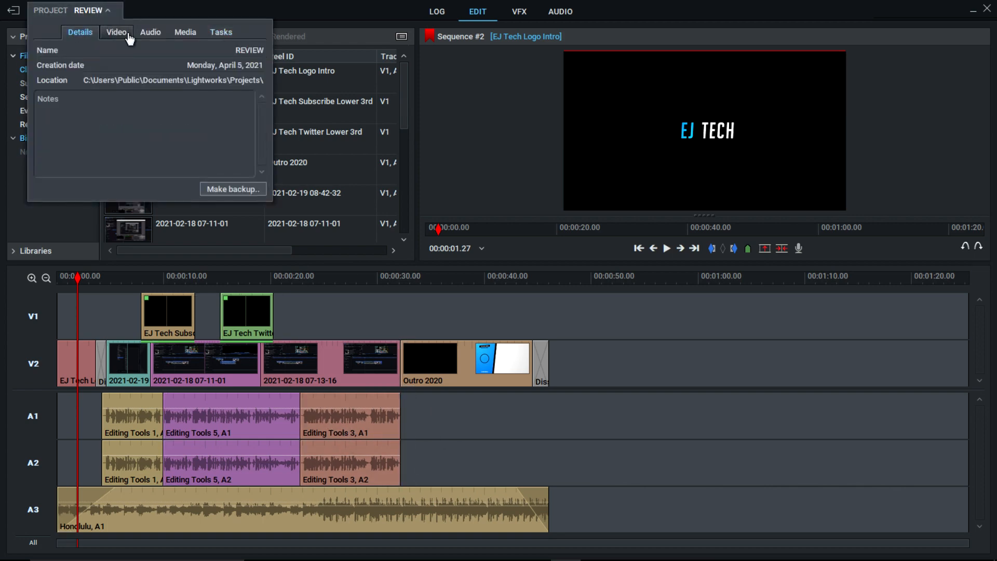
pyautogui.click(220, 32)
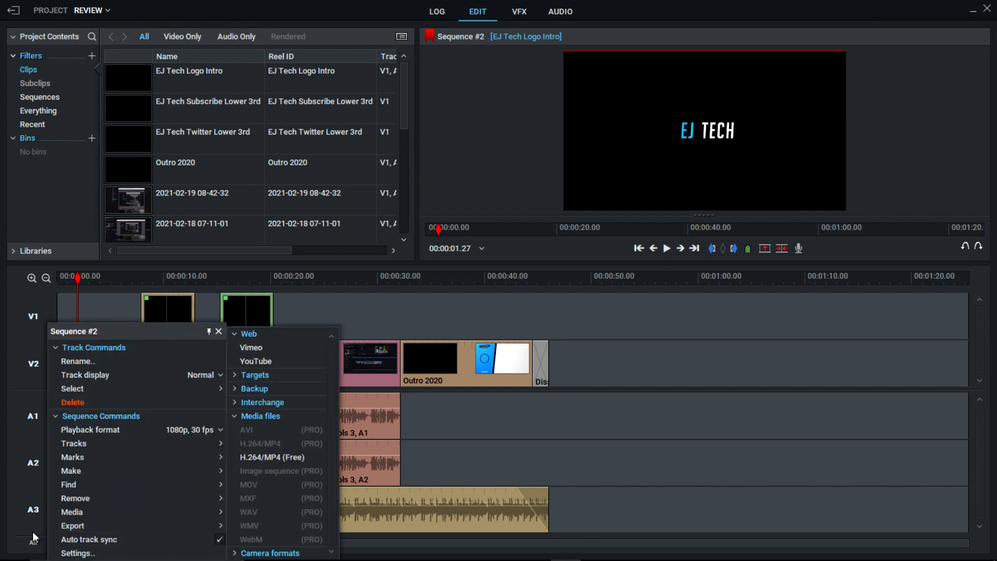
pyautogui.click(168, 38)
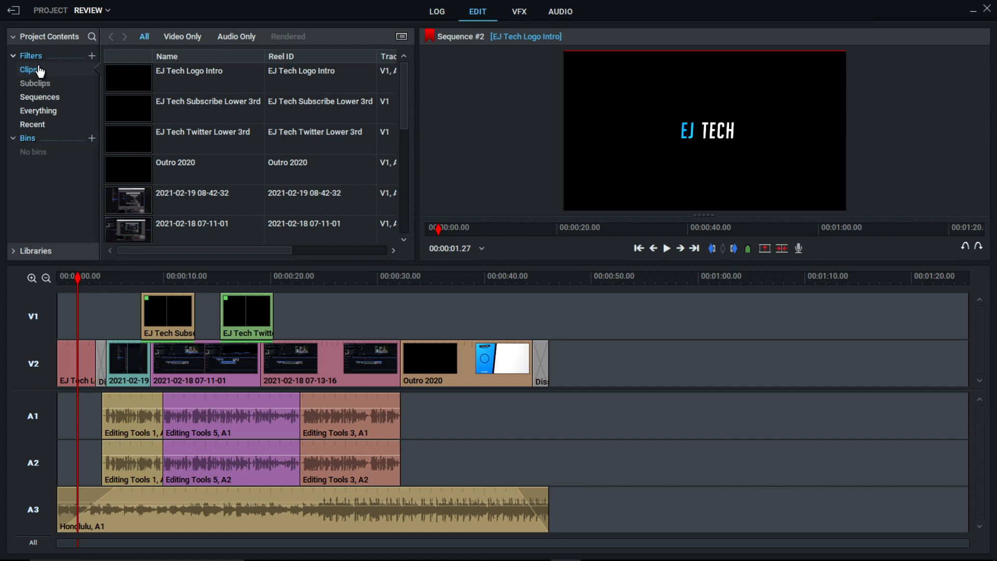
# Filter the project contents to sequences and bring up Sequence #2's export formats, including H.264/MP4 (Free)
pyautogui.click(40, 97)
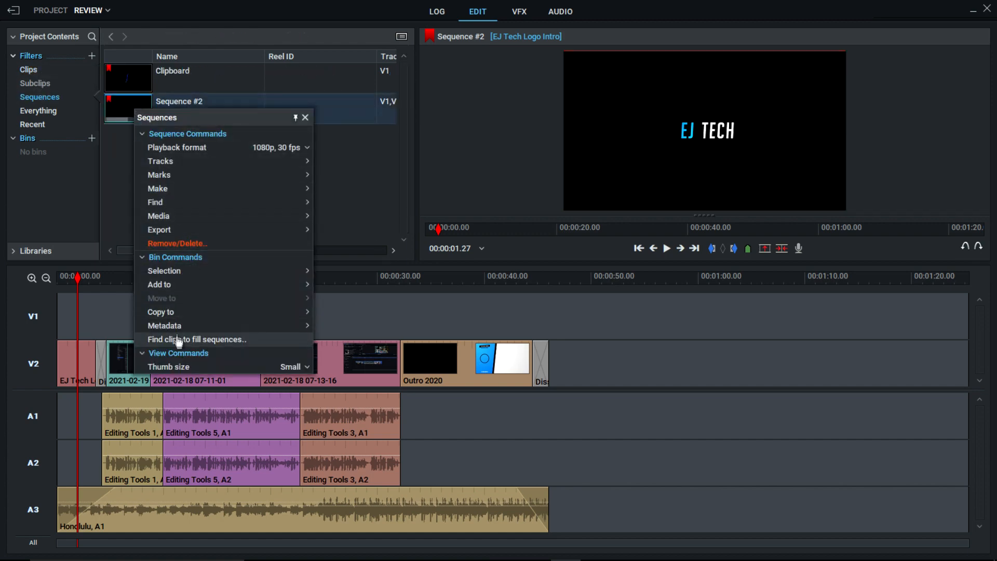
pyautogui.click(159, 229)
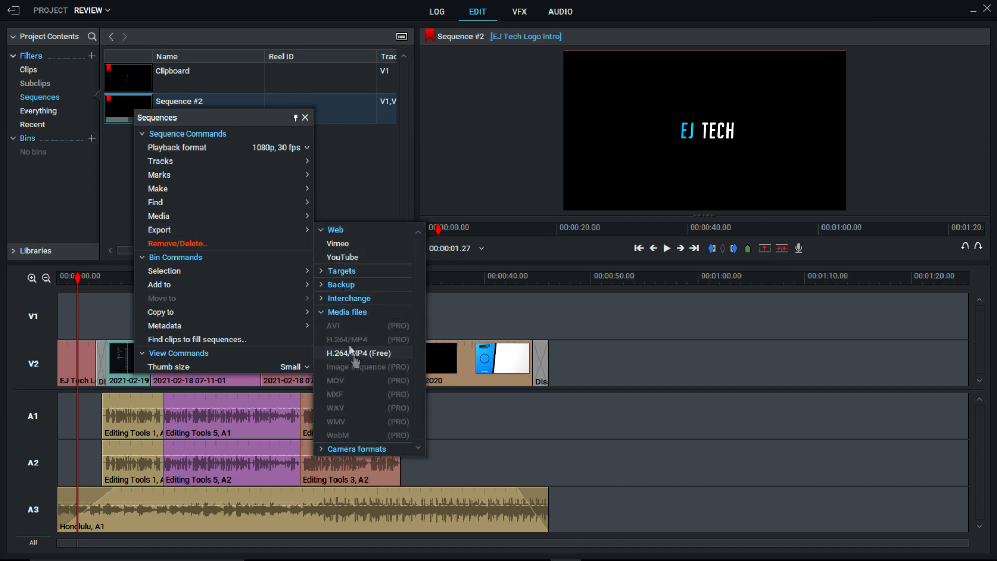
pyautogui.moveTo(399, 392)
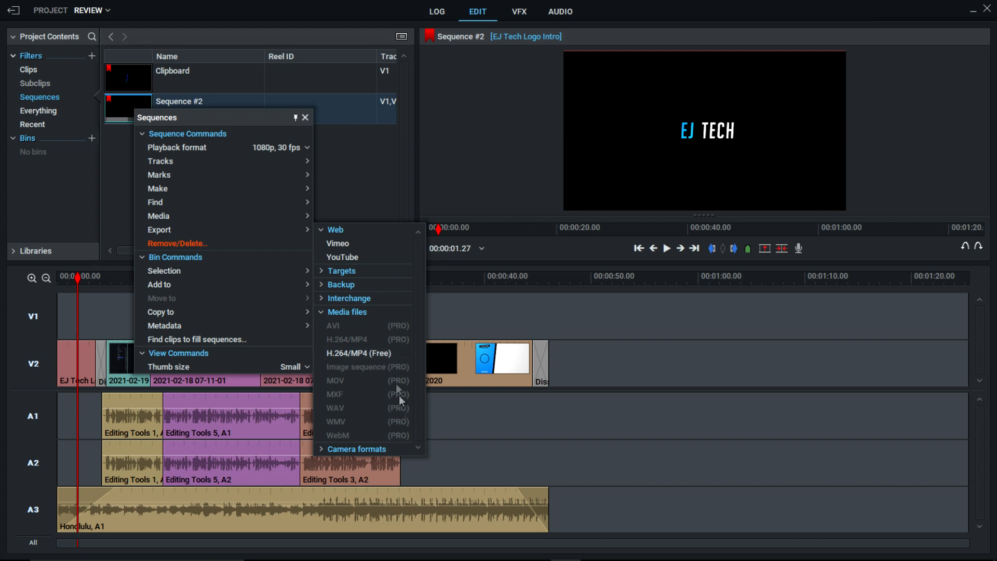
pyautogui.moveTo(359, 353)
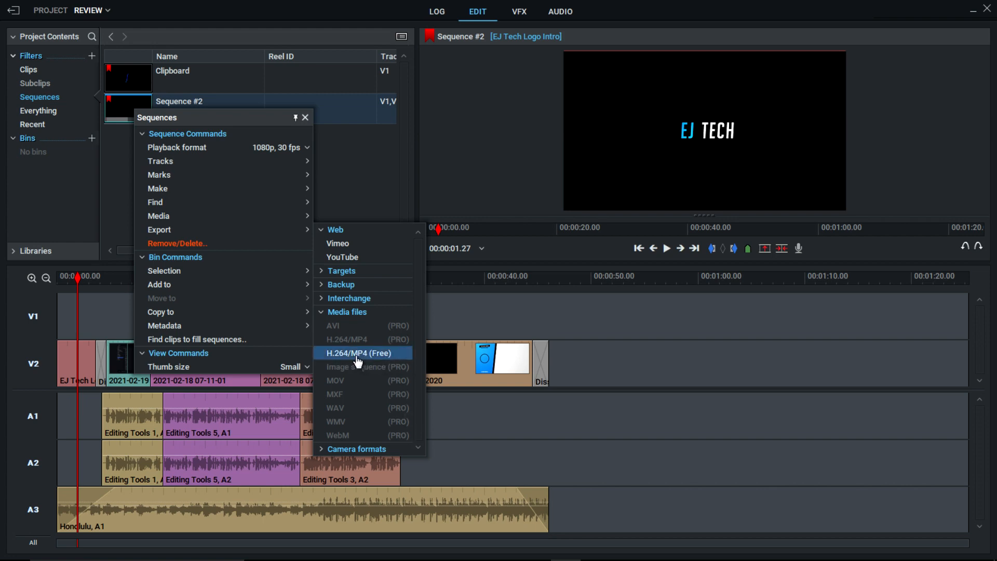
# Choose the free H.264/MP4 export with a 60 fps frame rate and 720p output size
pyautogui.click(361, 353)
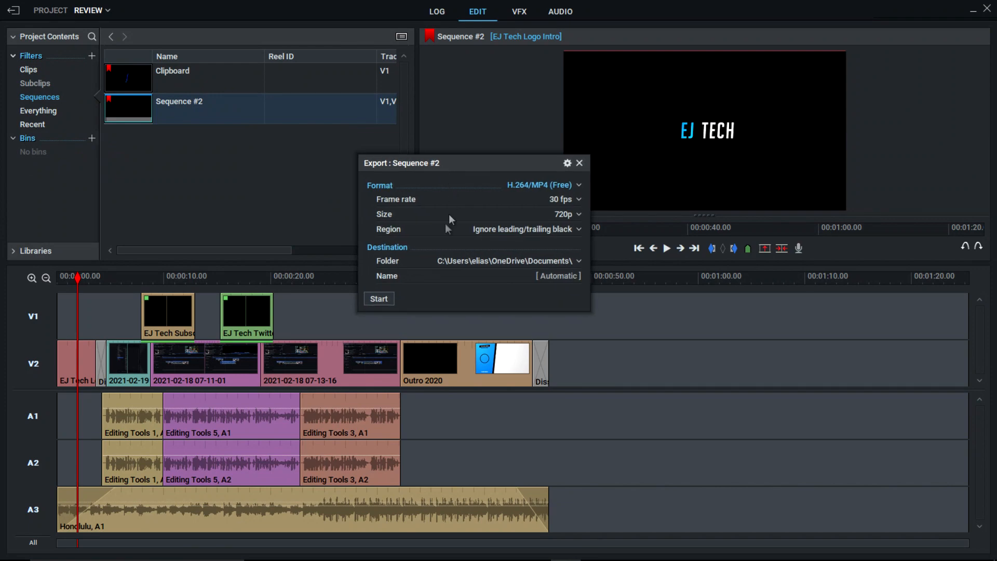
pyautogui.click(562, 199)
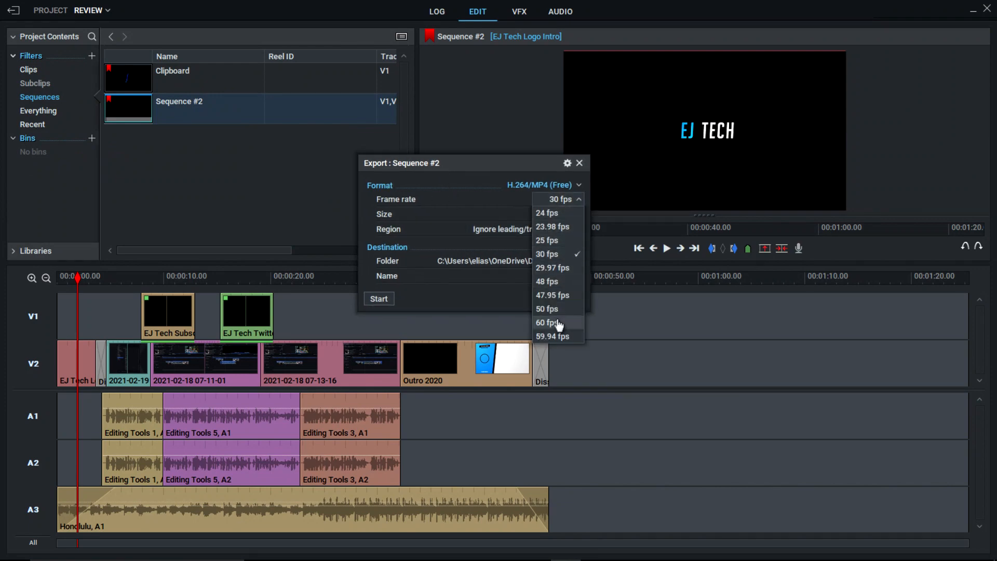
pyautogui.click(546, 254)
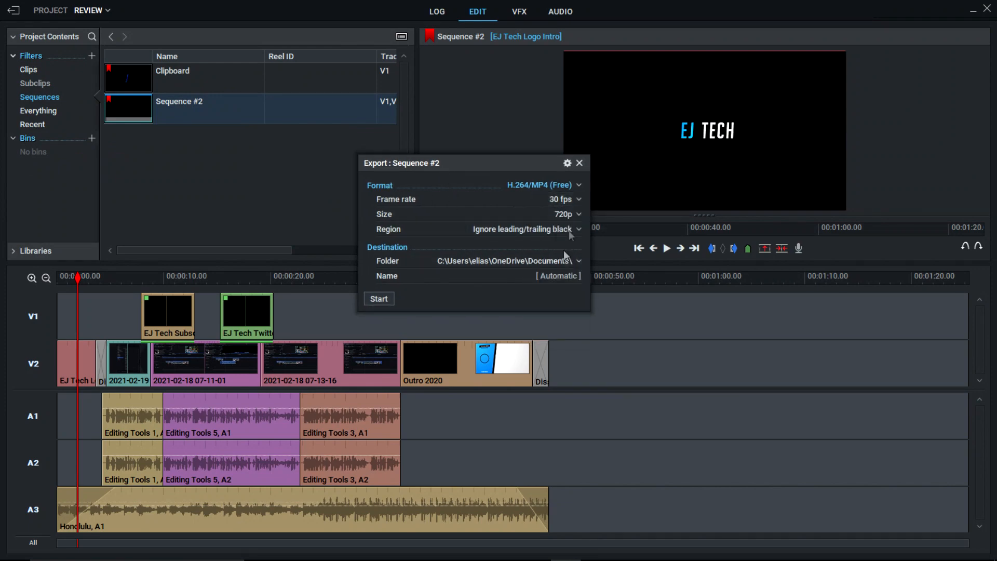
pyautogui.click(566, 214)
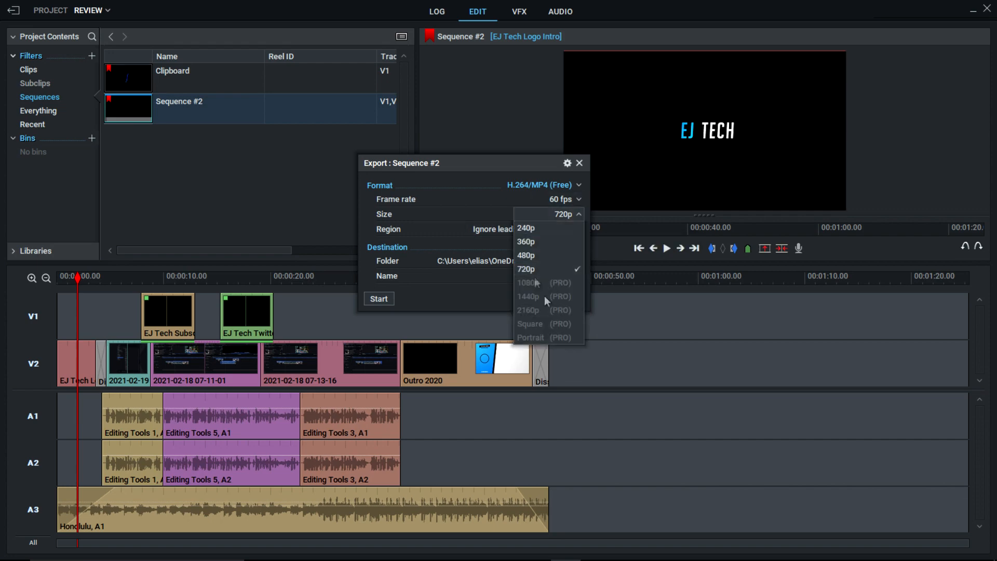
pyautogui.moveTo(534, 270)
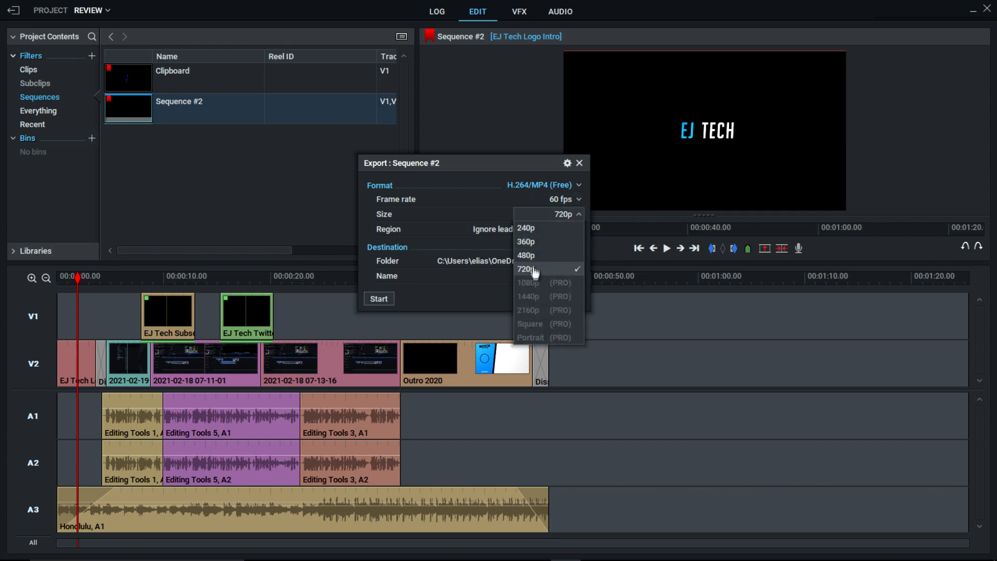
pyautogui.click(527, 269)
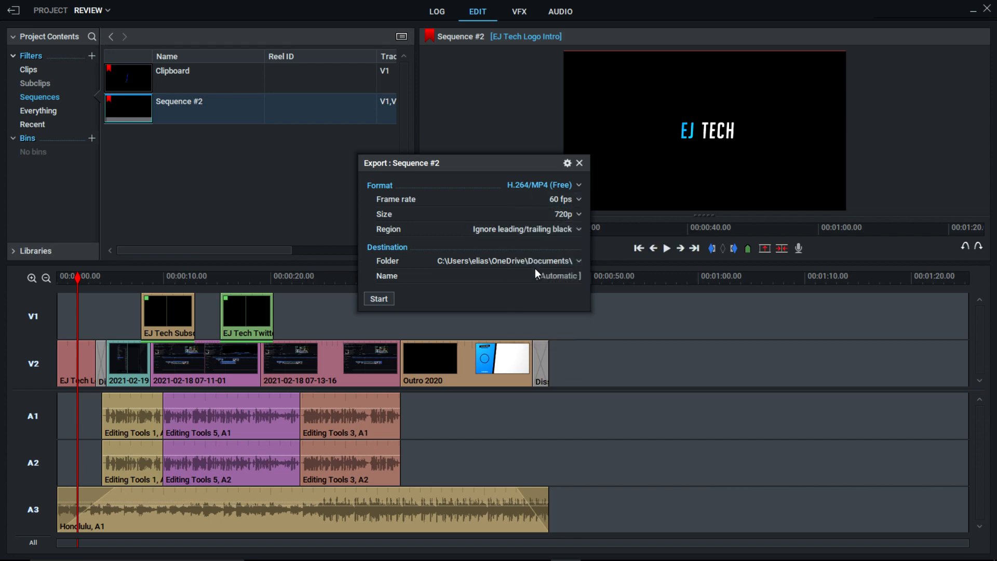
pyautogui.click(565, 214)
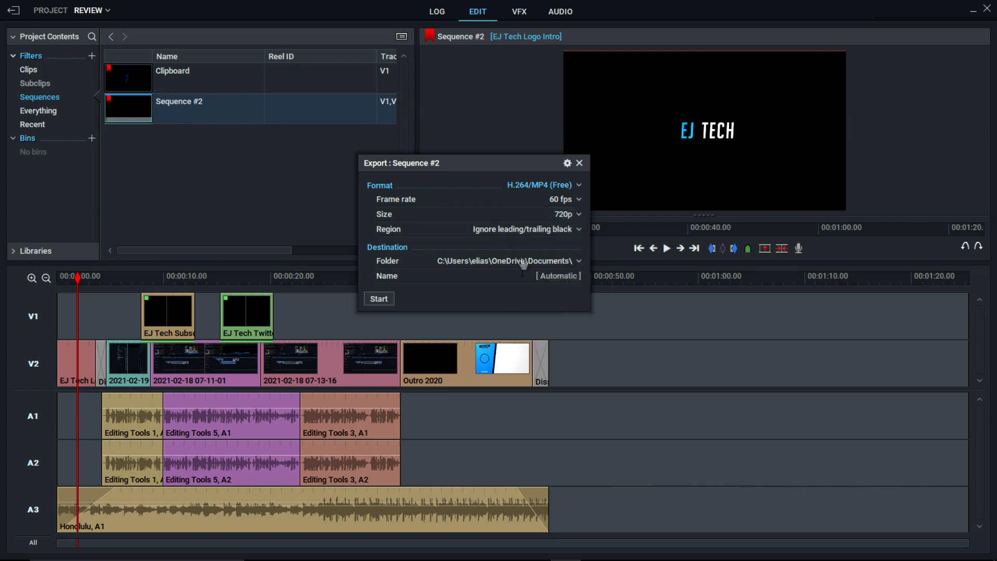
# Name the export Review and set the region to ignore leading and trailing black
pyautogui.click(521, 228)
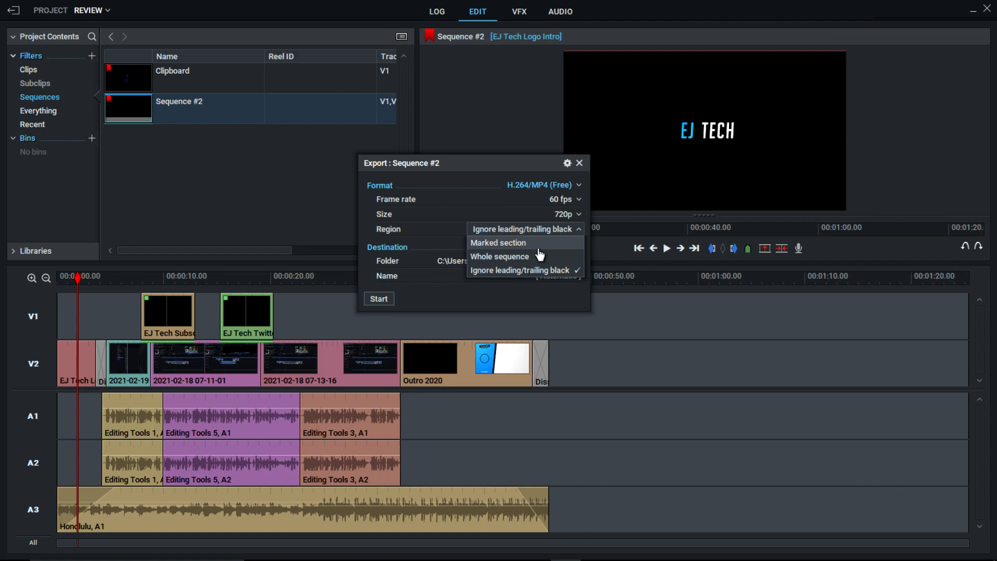
pyautogui.moveTo(570, 263)
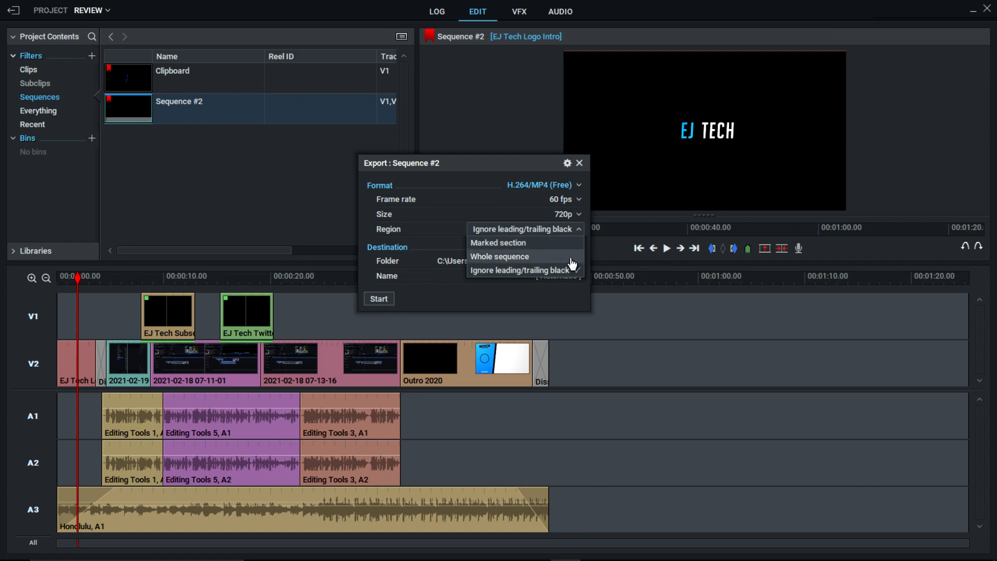
pyautogui.click(499, 257)
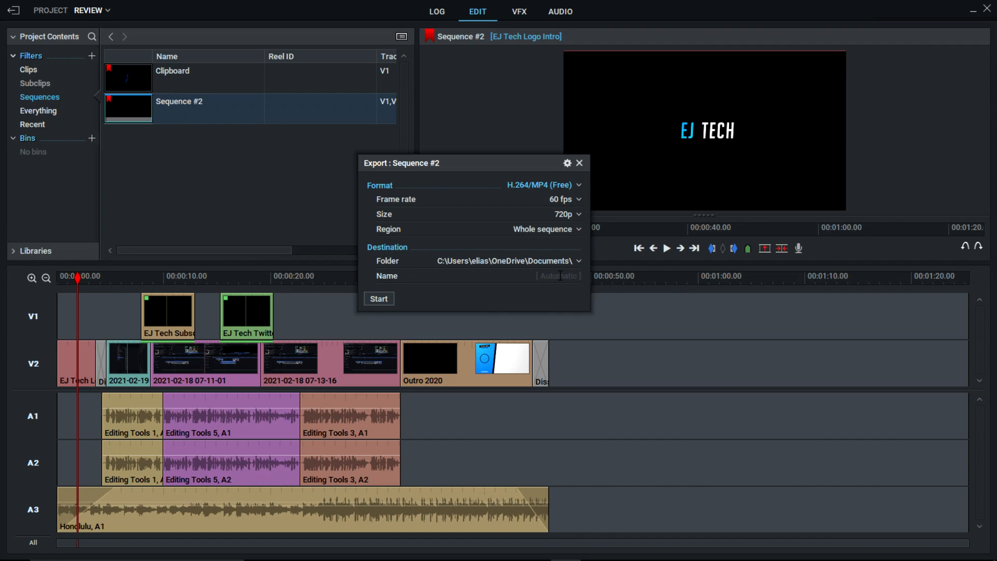
pyautogui.write('Review')
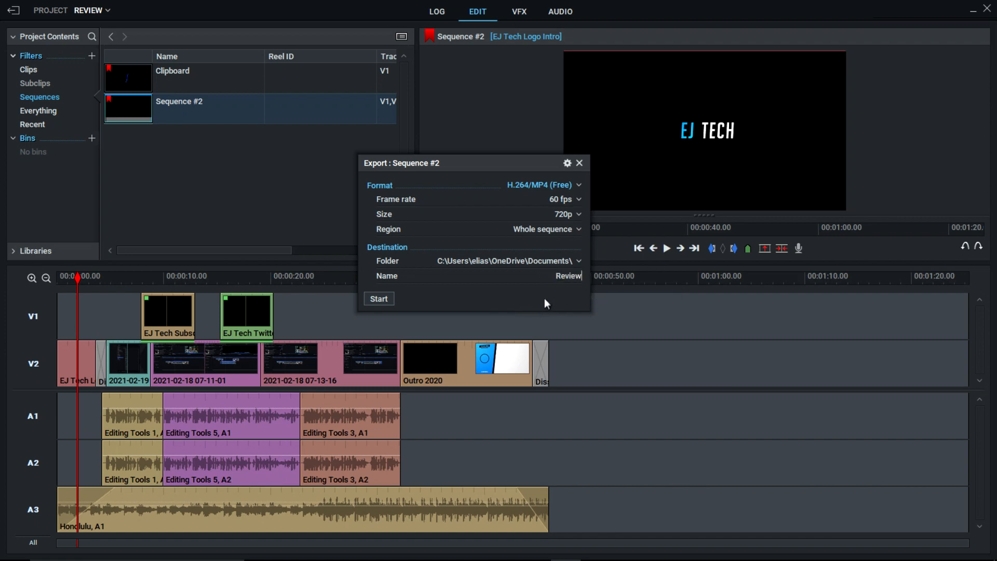
pyautogui.click(545, 229)
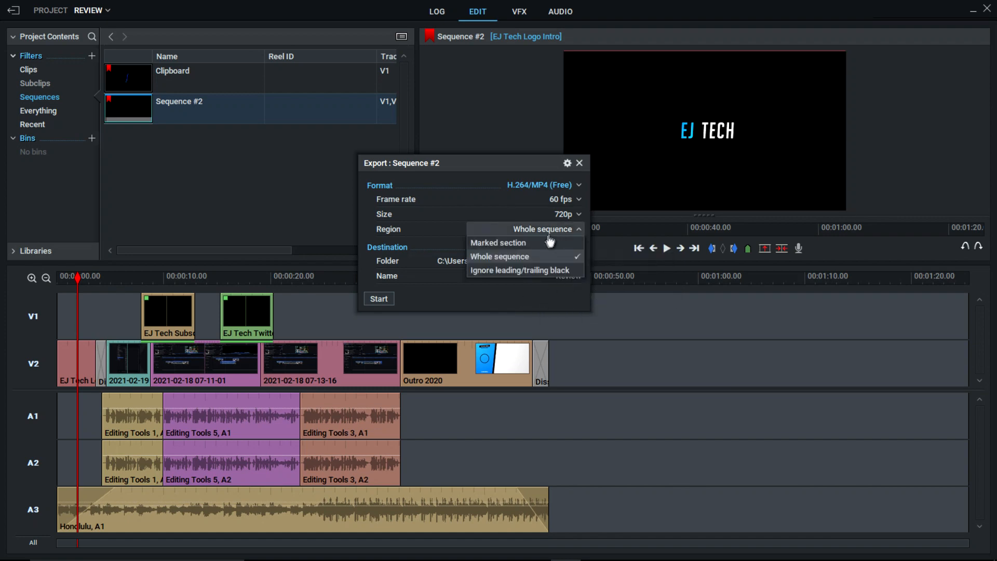
pyautogui.click(520, 270)
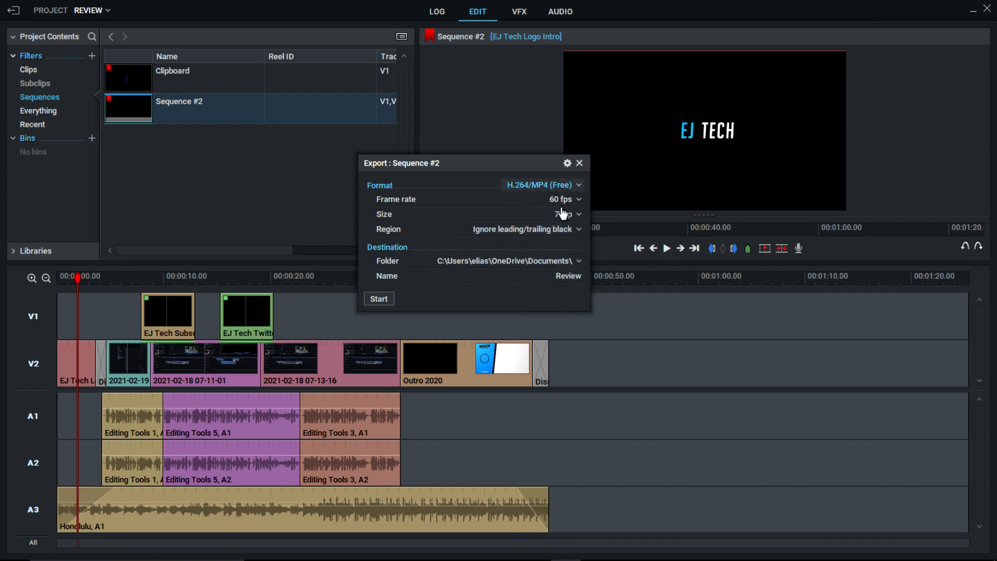
# Start the Sequence #2 export and move over to the Audio workspace while it runs
pyautogui.click(379, 298)
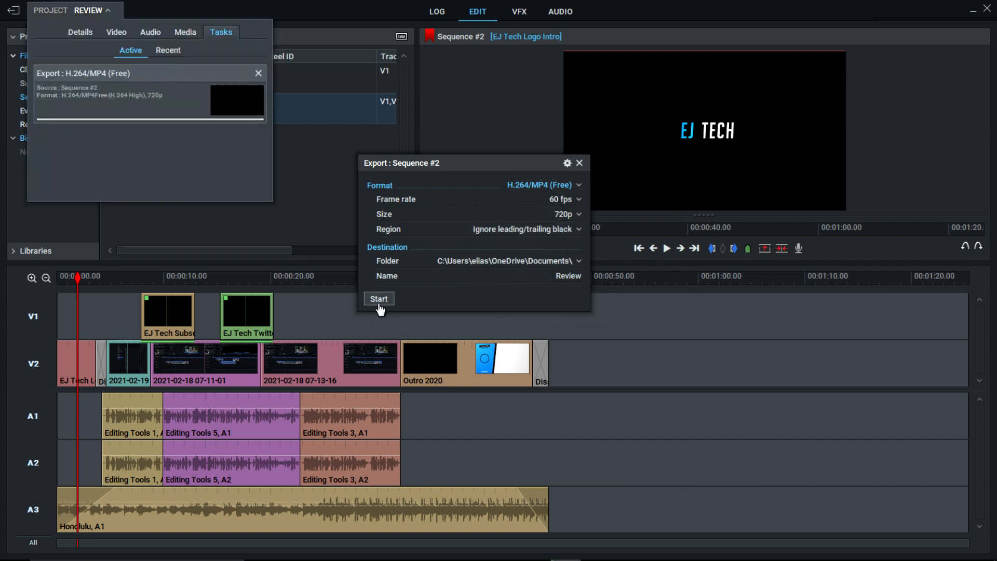
pyautogui.click(378, 299)
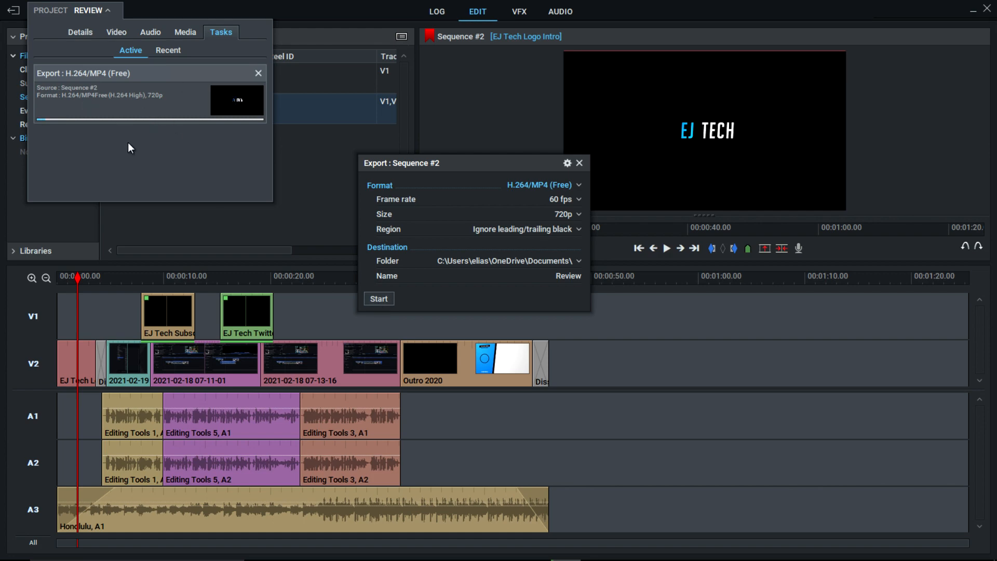
pyautogui.click(559, 12)
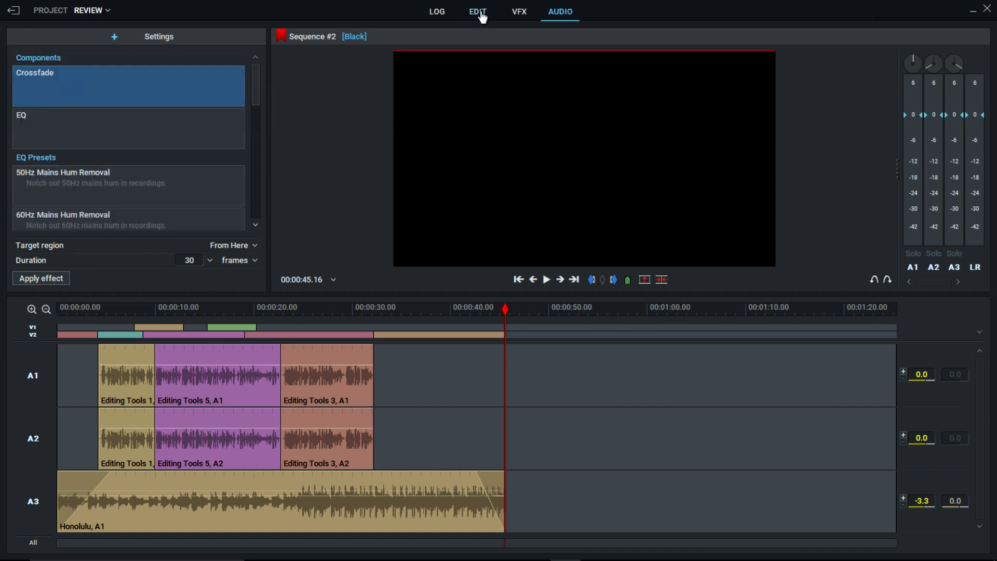
# Return from the audio mixing view to the Edit timeline of Sequence #2
pyautogui.click(477, 11)
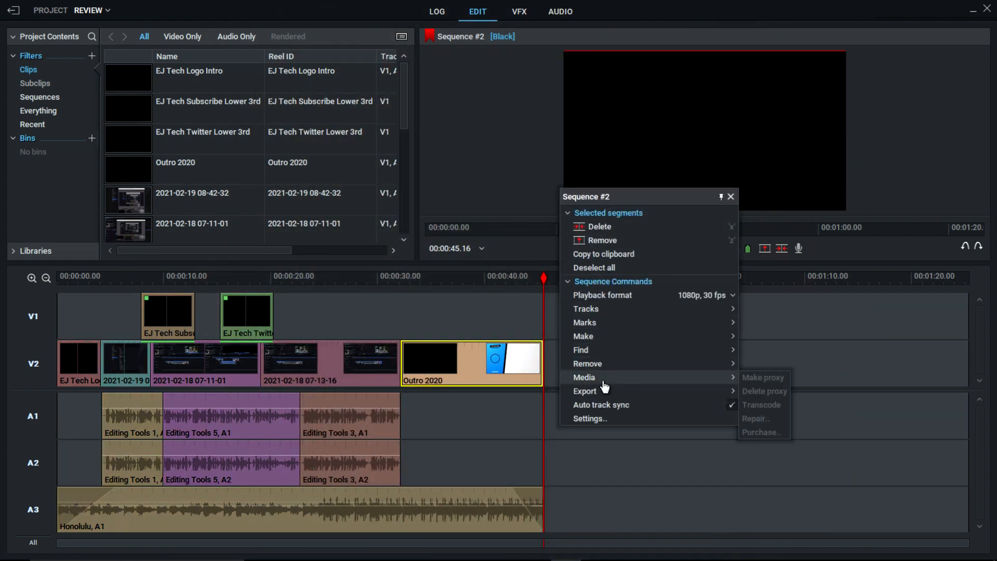
pyautogui.moveTo(583, 336)
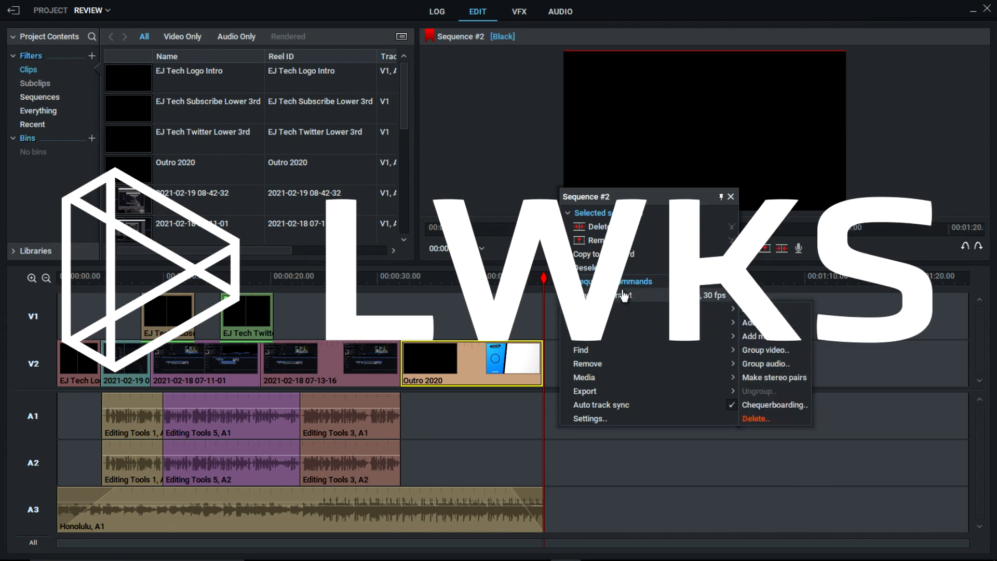
# In the VFX workspace, browse between the Mix and Stylize effect collections for the Outro 2020 clip
pyautogui.click(518, 11)
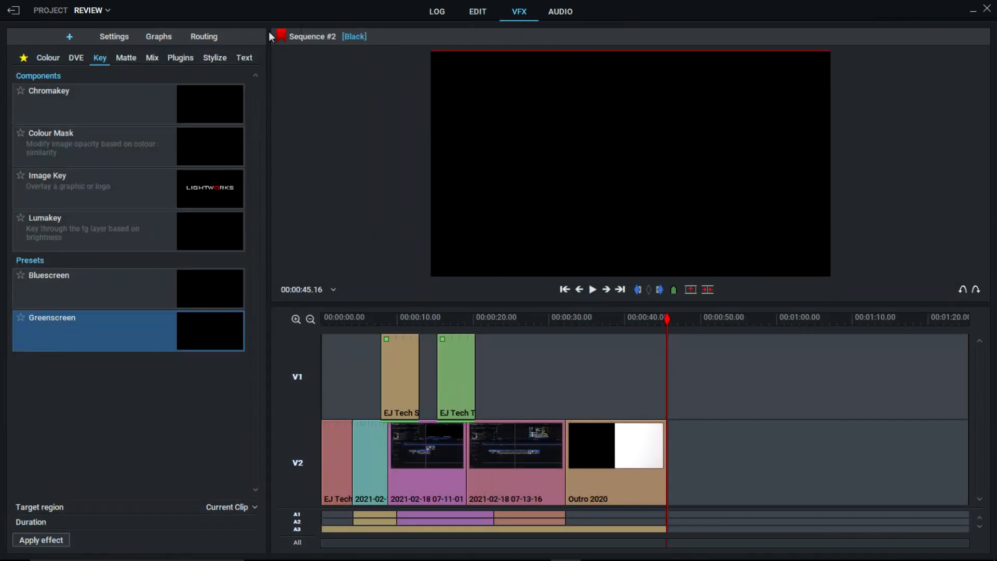
pyautogui.click(152, 57)
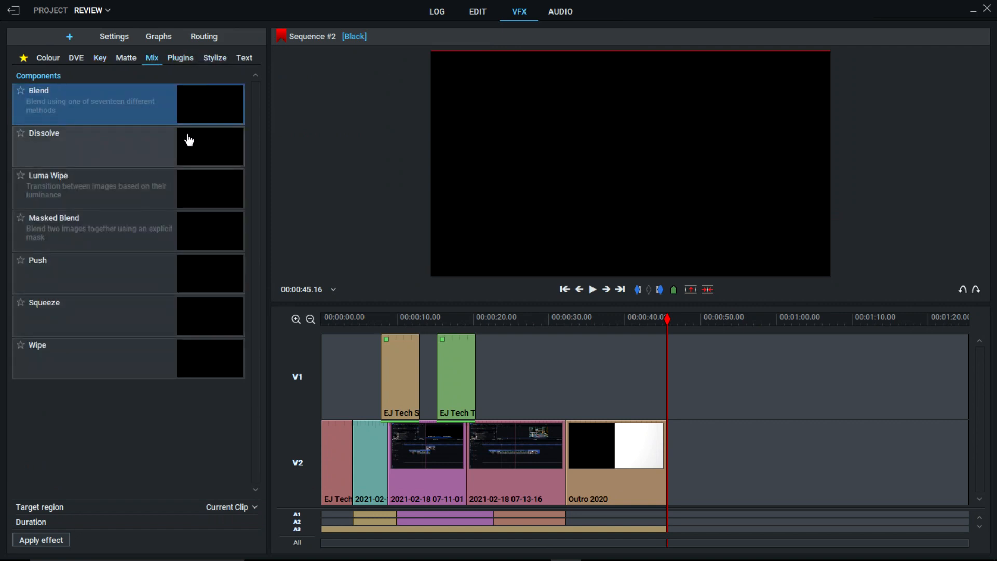
pyautogui.click(214, 57)
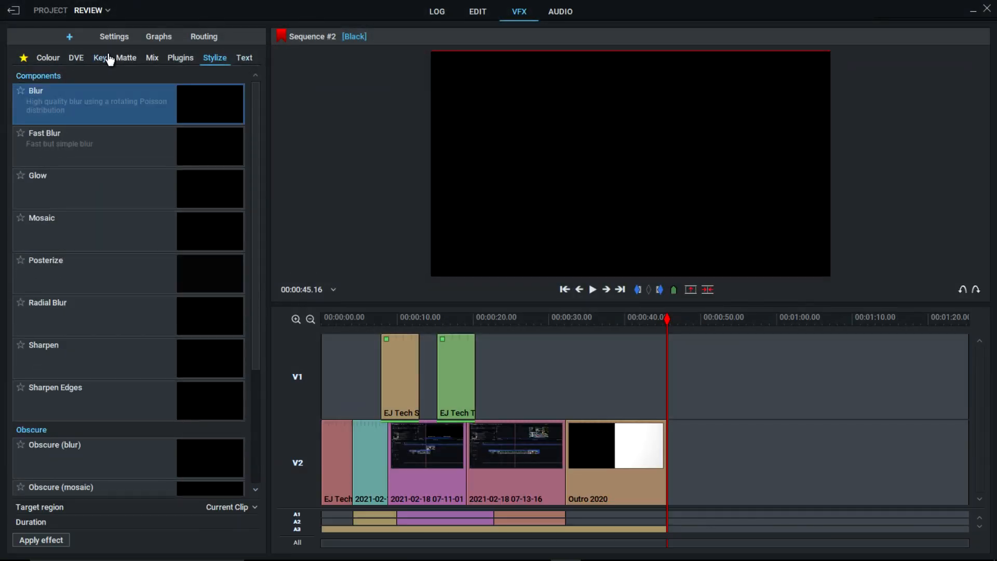
pyautogui.click(152, 57)
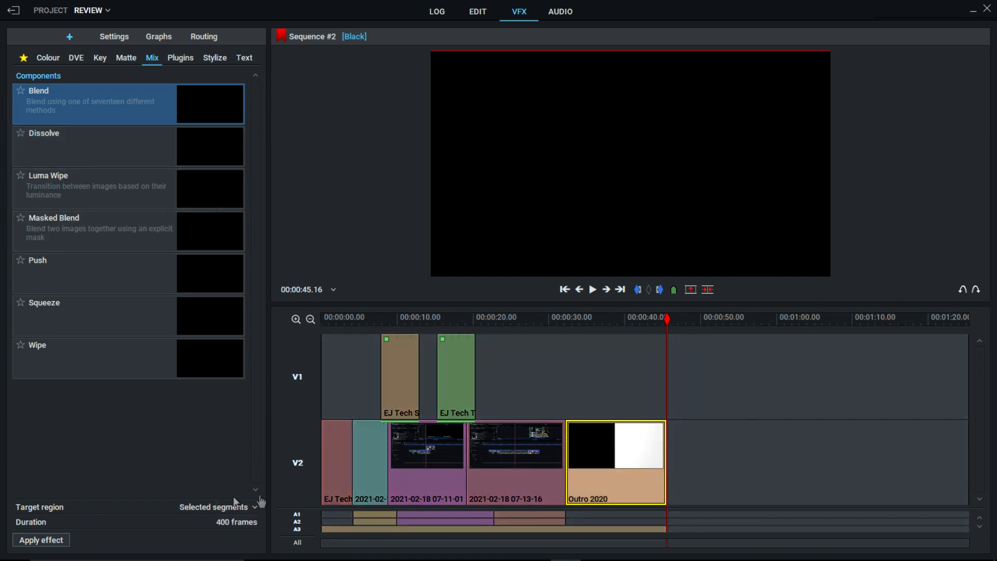
pyautogui.moveTo(193, 147)
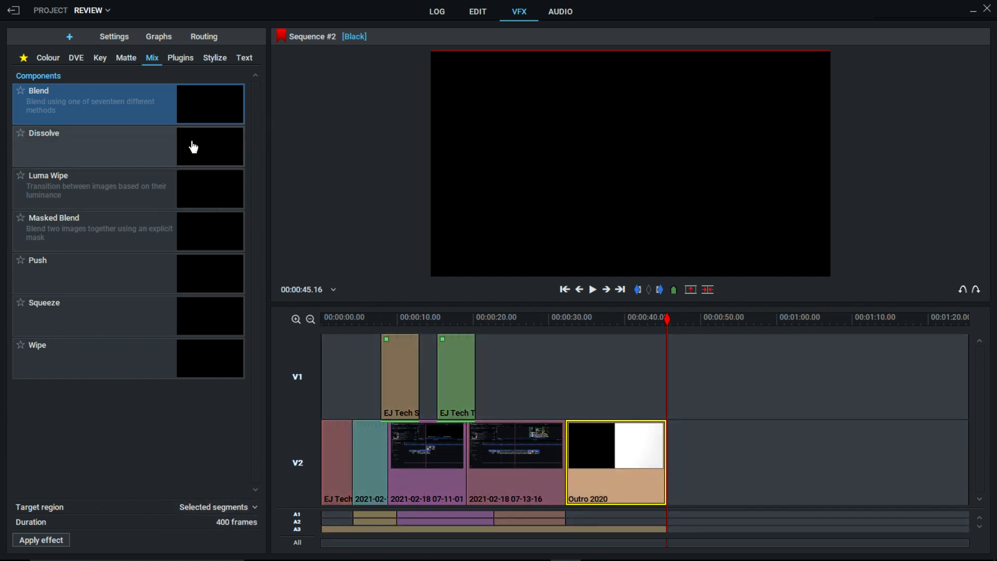
pyautogui.click(214, 58)
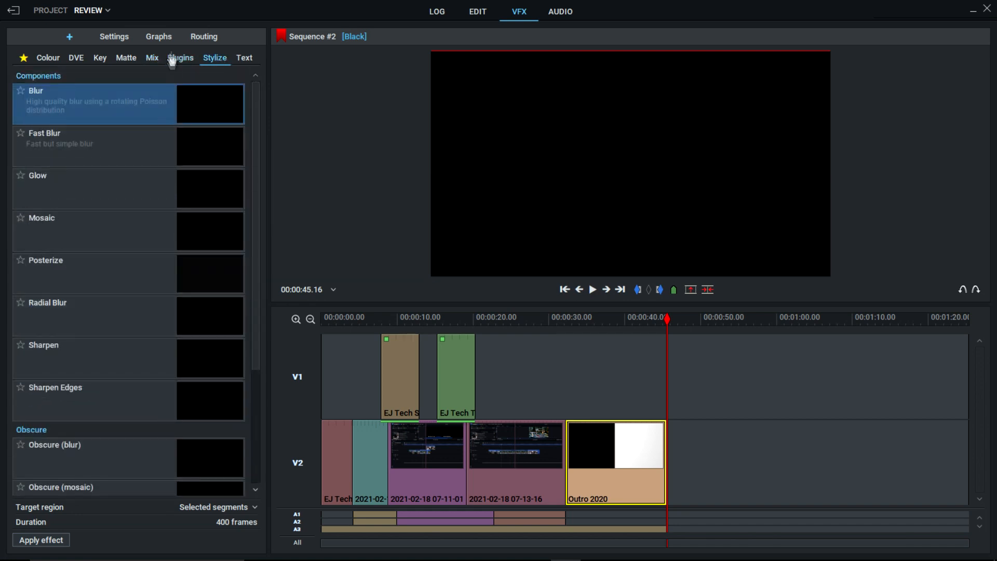
pyautogui.click(152, 58)
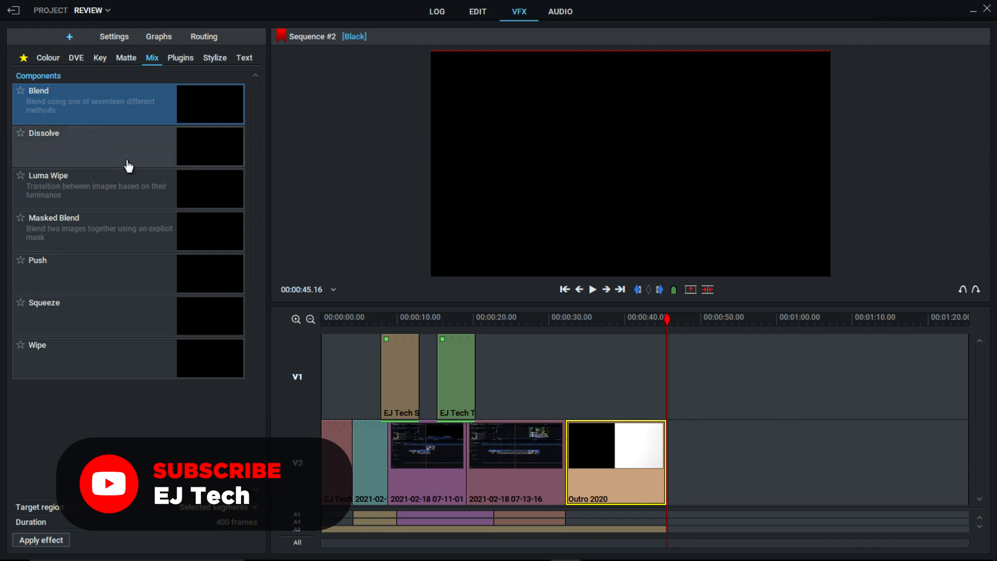